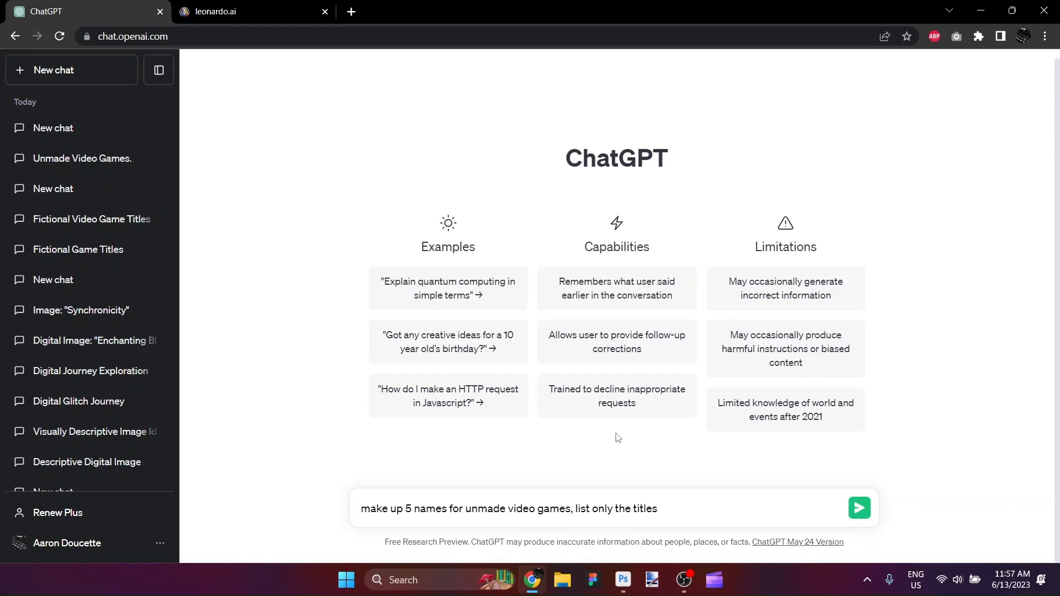
Step: Send the prompt asking ChatGPT for five made-up titles of unmade video games
click(860, 508)
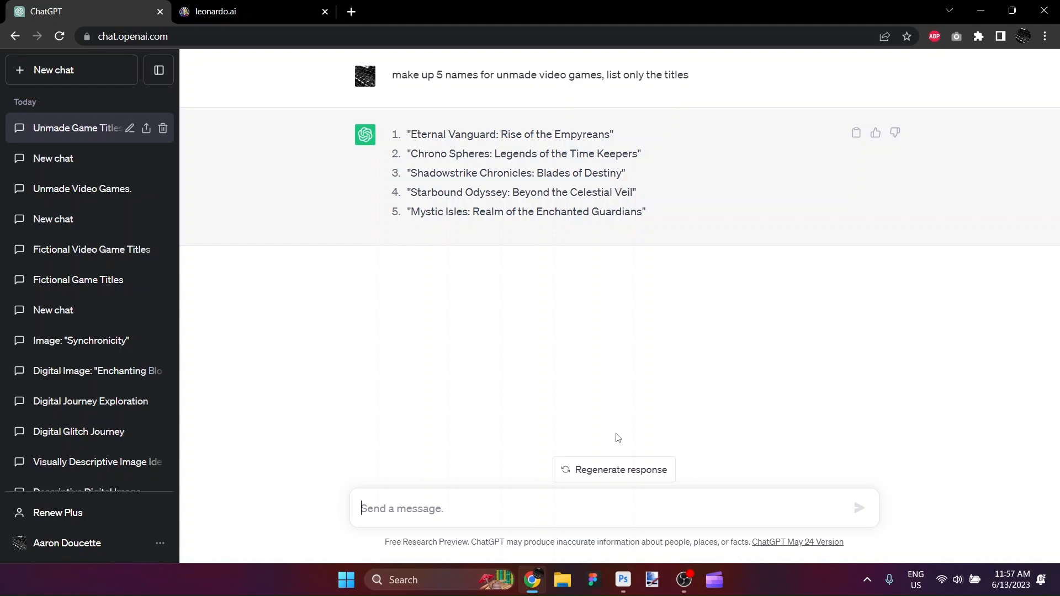
click(400, 509)
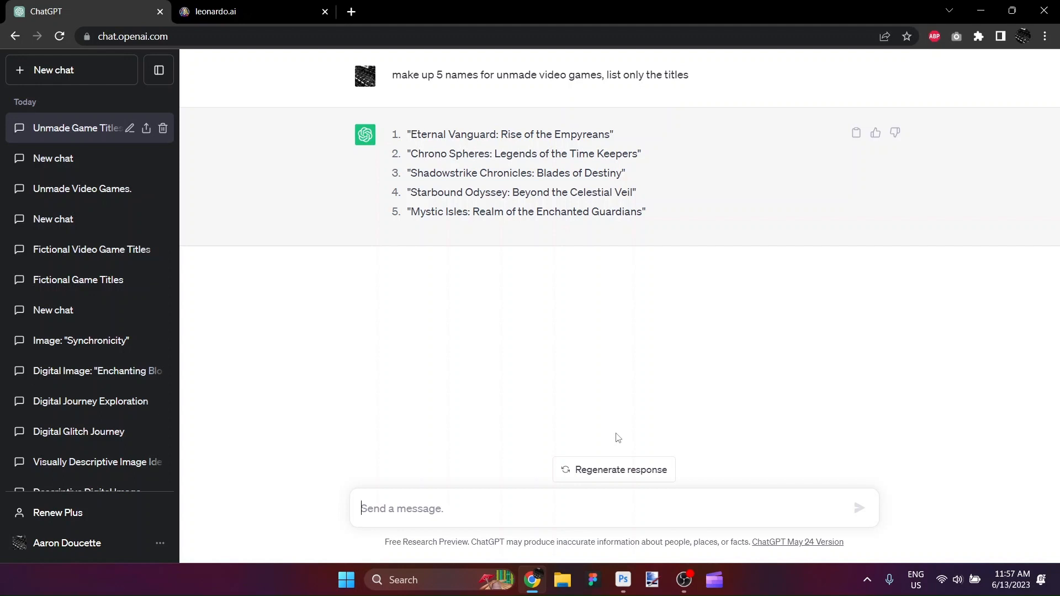
Step: Have ChatGPT pick one title, then describe its main character visually, and read the reply
text(pick on)
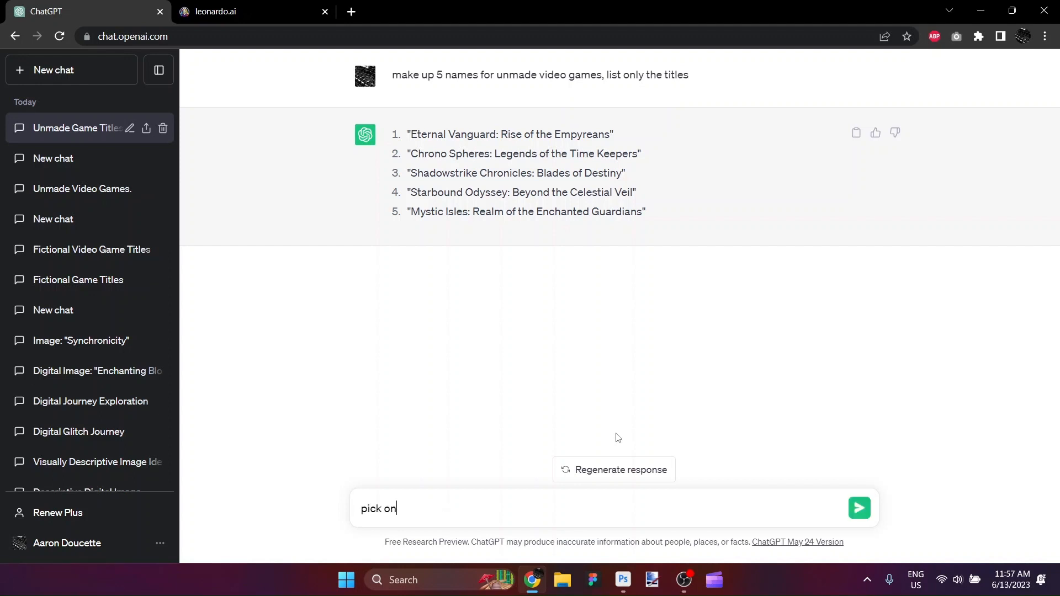
click(860, 508)
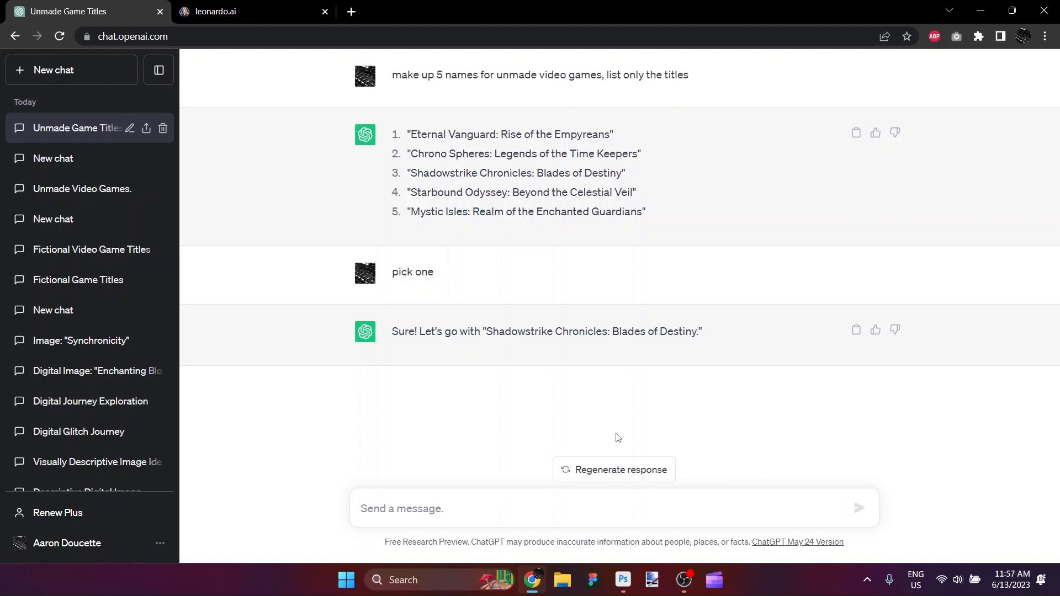
text(describe the main character v)
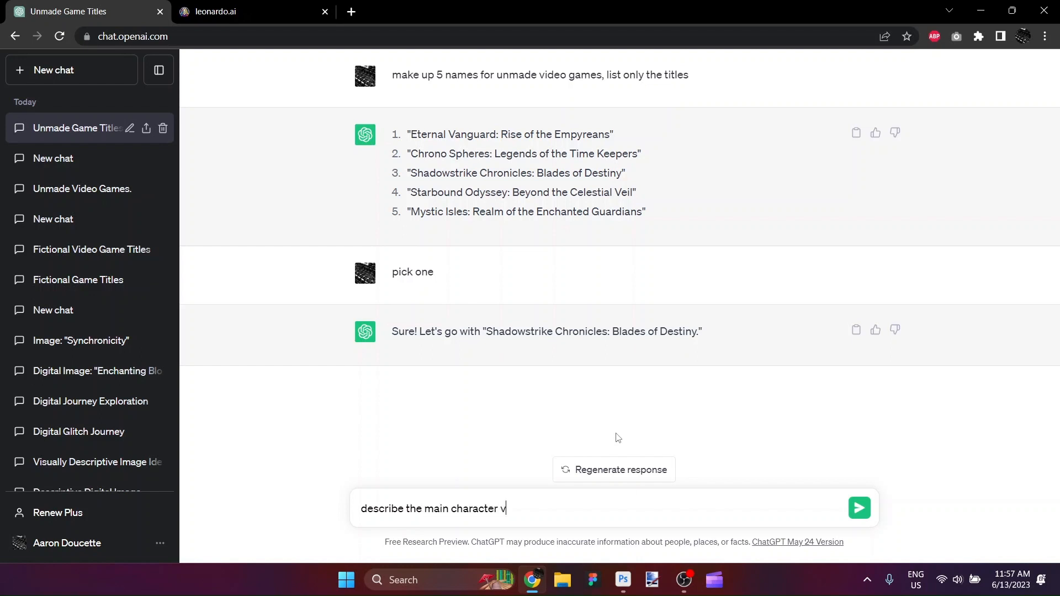
click(859, 508)
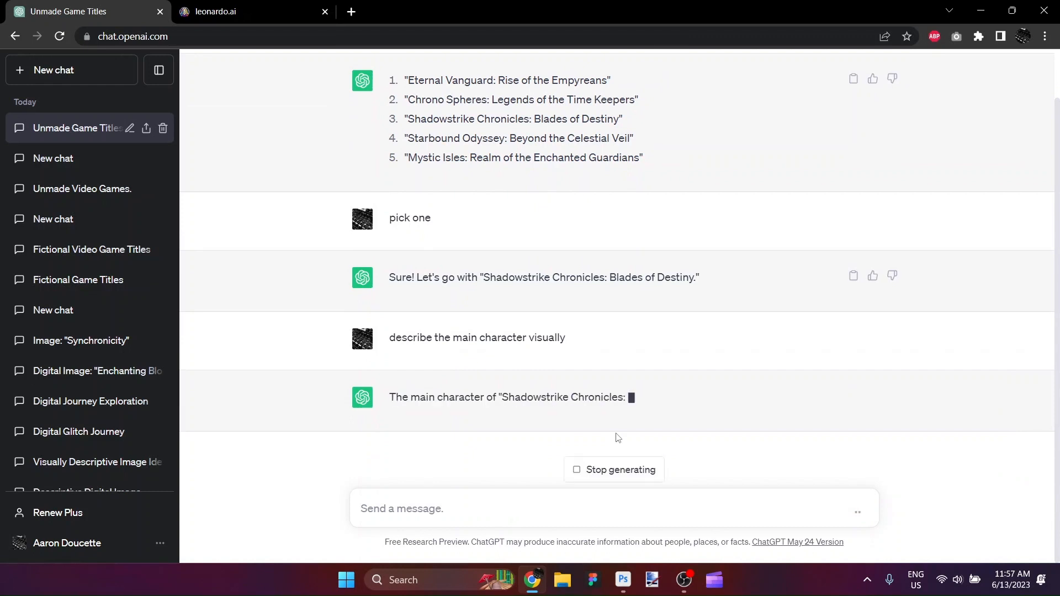
scroll(down, 3)
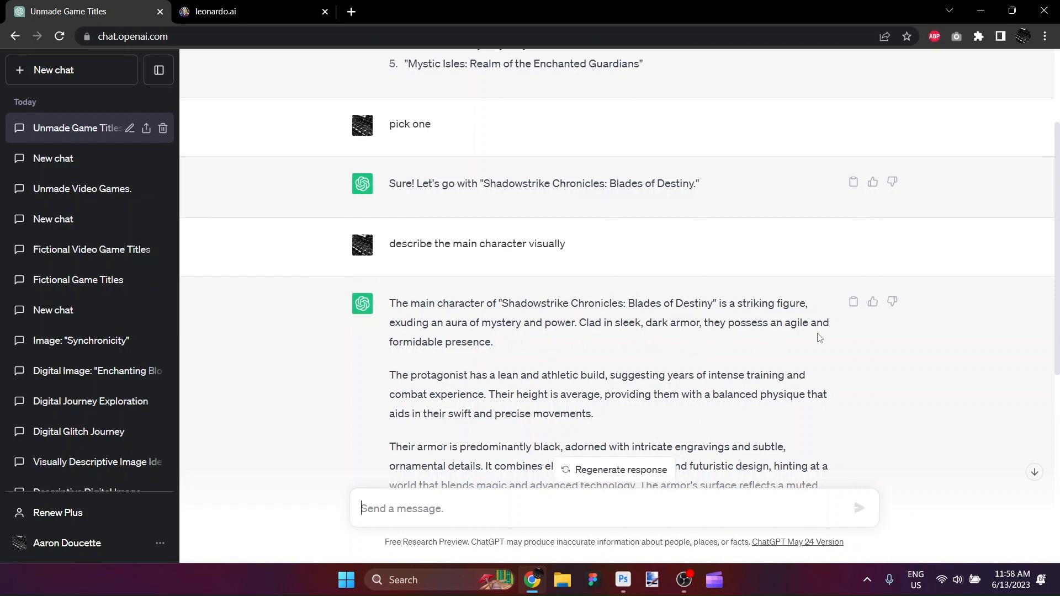
scroll(down, 3)
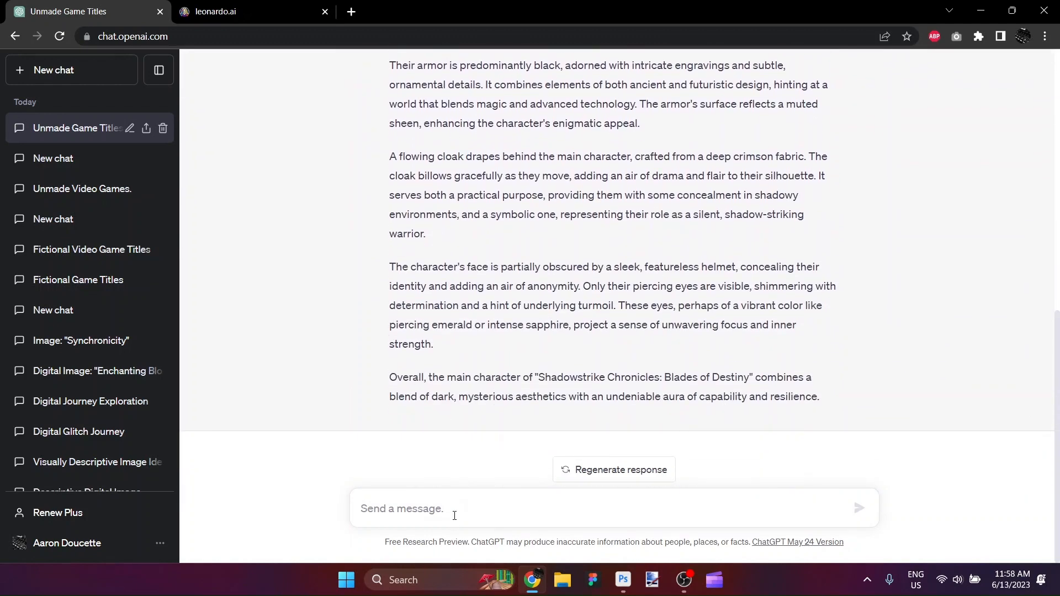
Step: Ask ChatGPT to condense to 50 words, physical description only, then select the reply text
text(condense to)
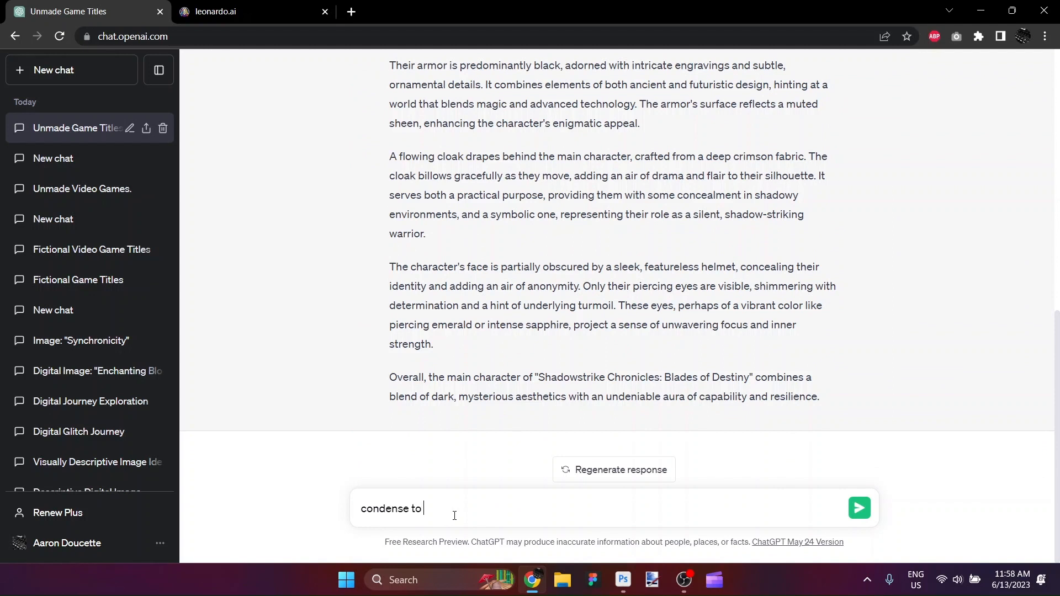
text(50 words,)
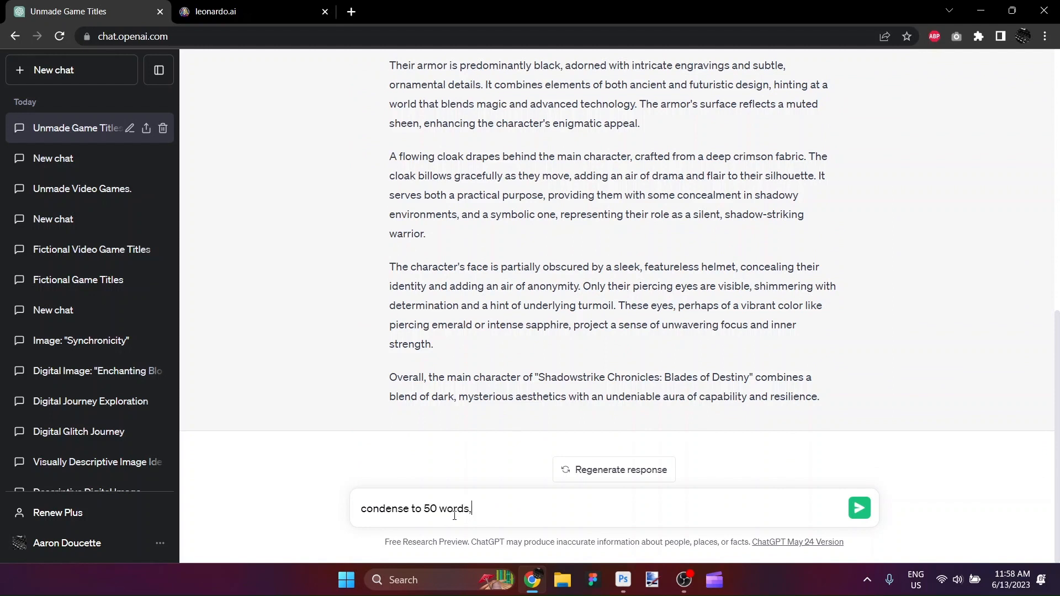
text(only their)
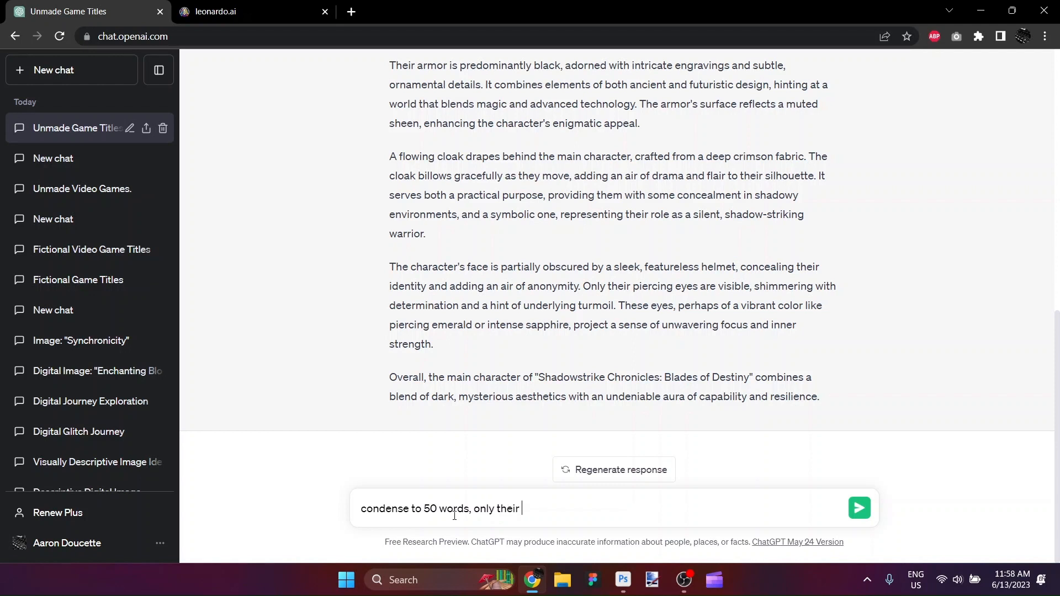
text(physical d)
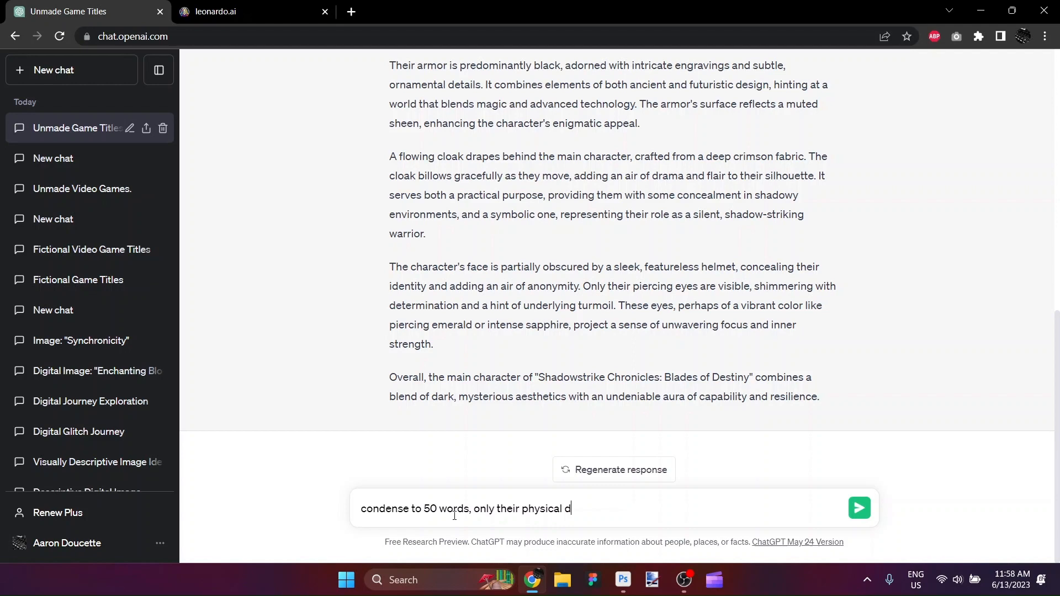
text(escription)
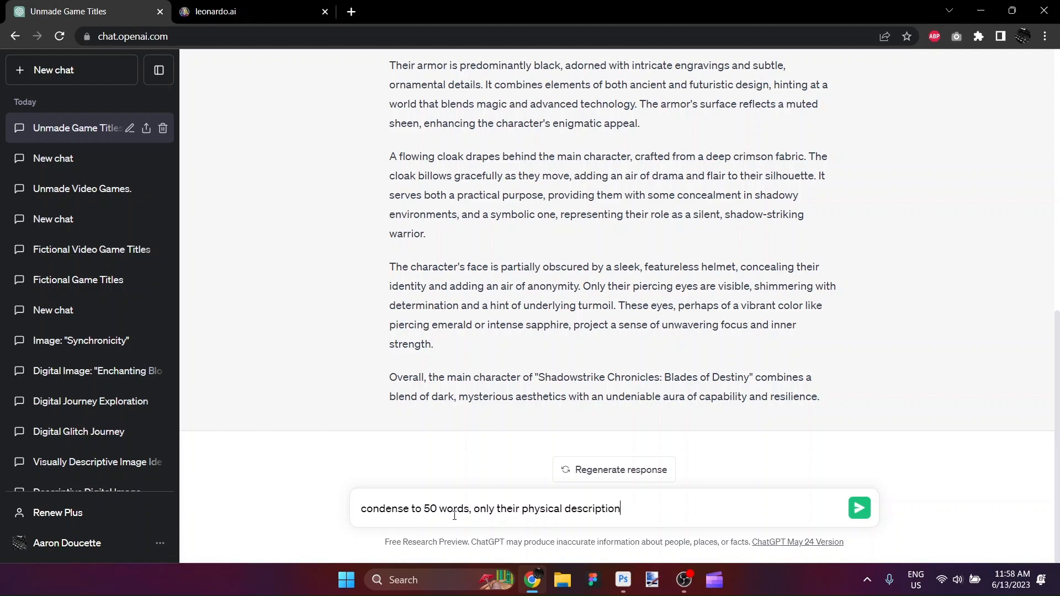
click(859, 508)
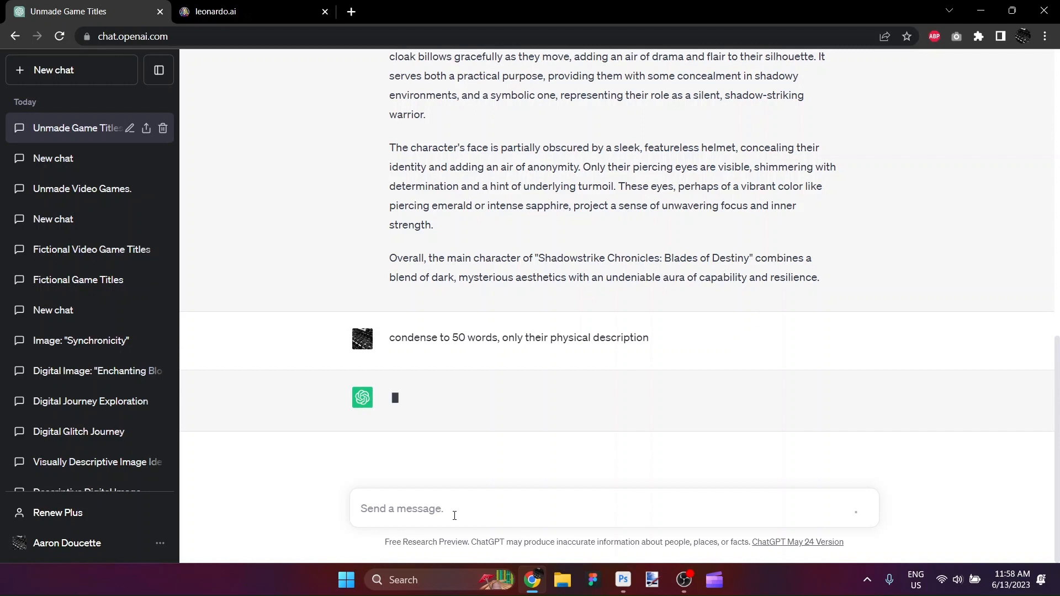
mouse_move(598, 272)
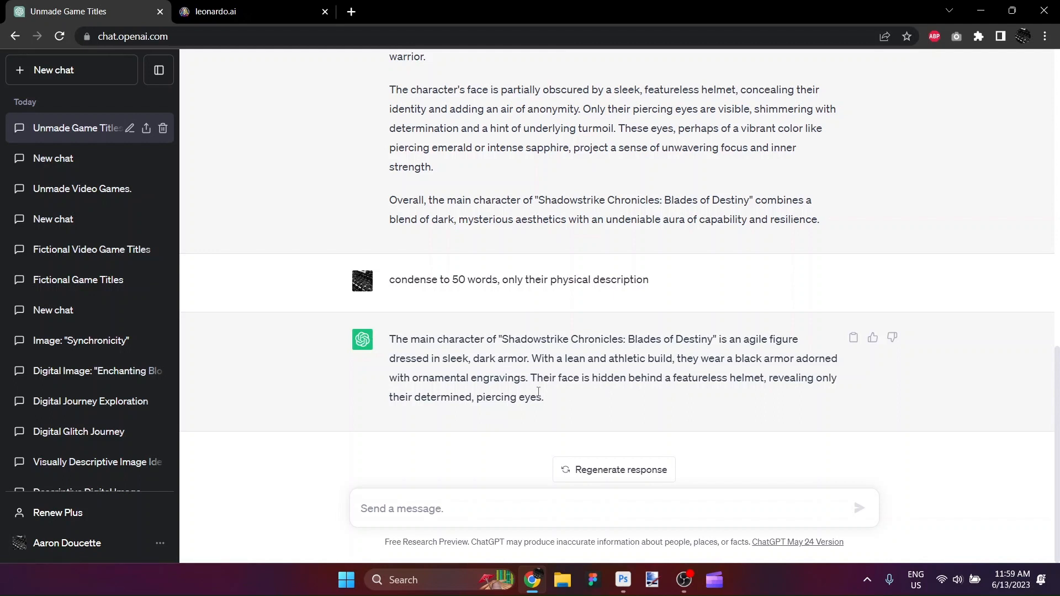
drag(390, 339, 544, 397)
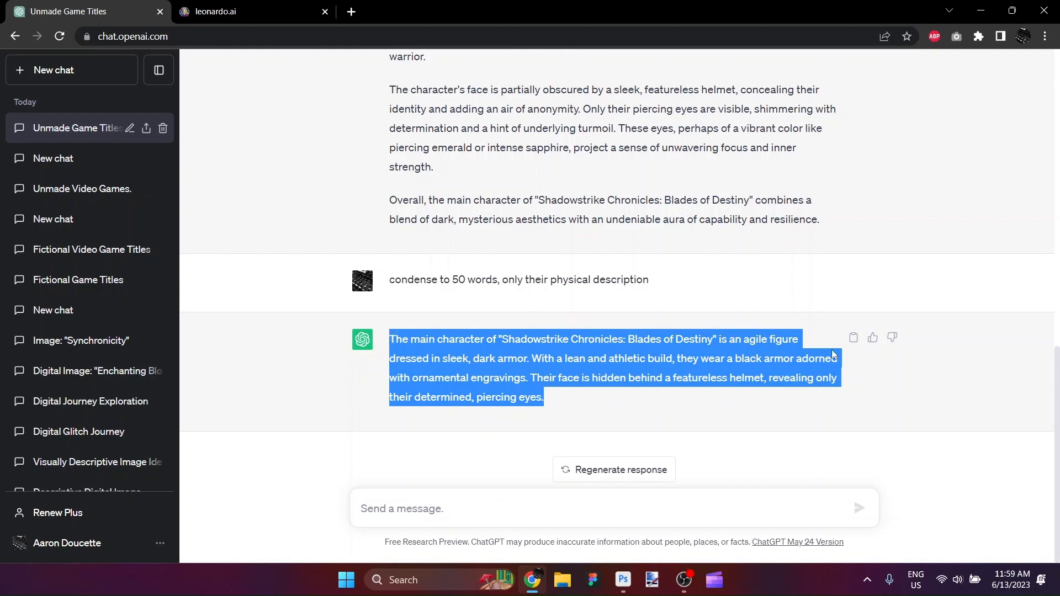
Step: Paste the character description into Leonardo.Ai's image prompt and choose Leonardo Style with RPG 4.0
click(251, 11)
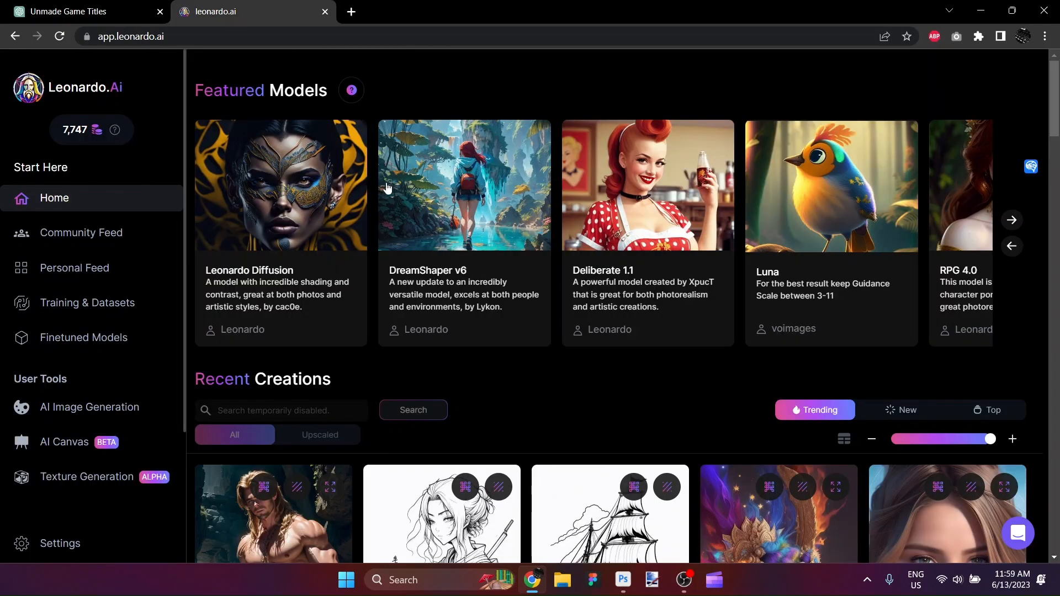
mouse_move(89, 408)
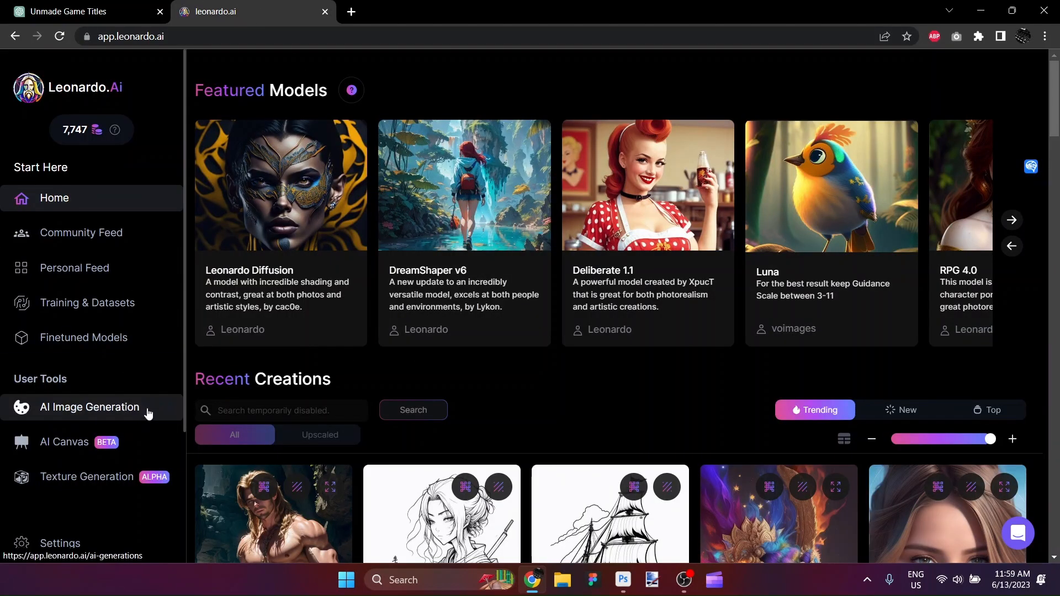
click(89, 407)
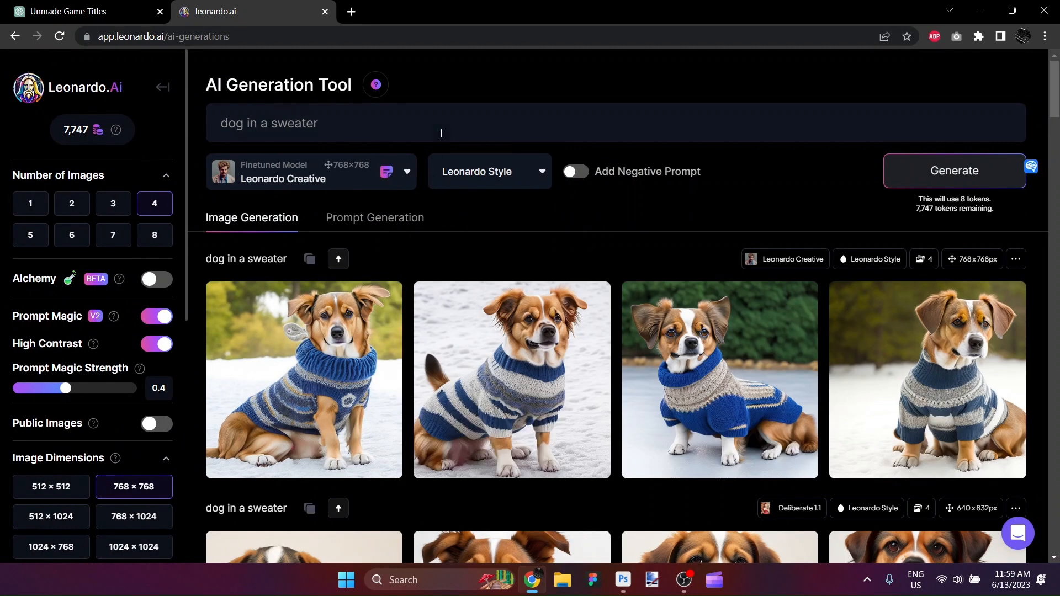
click(441, 122)
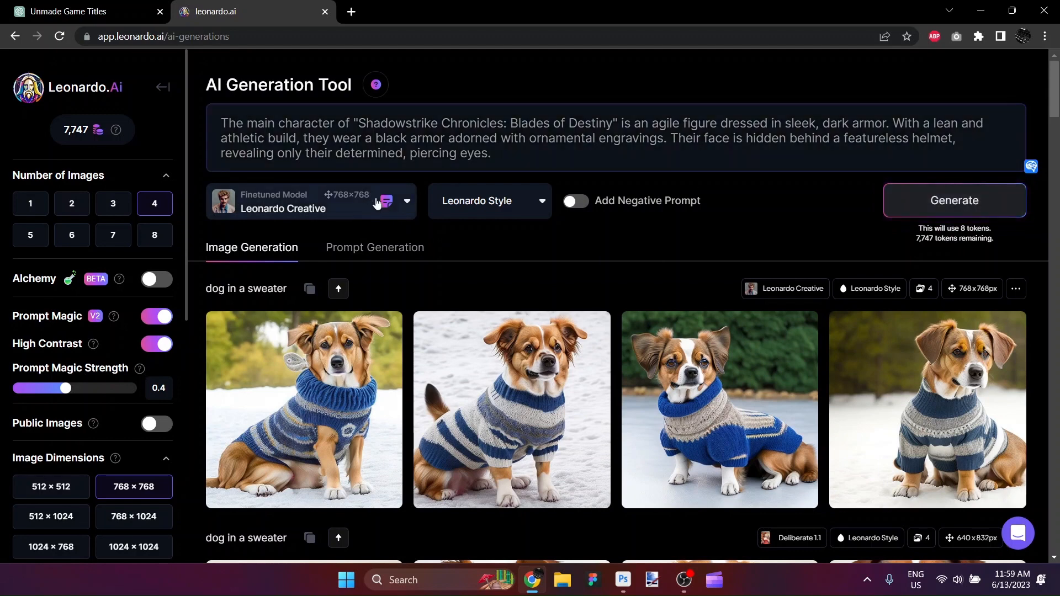
scroll(down, 3)
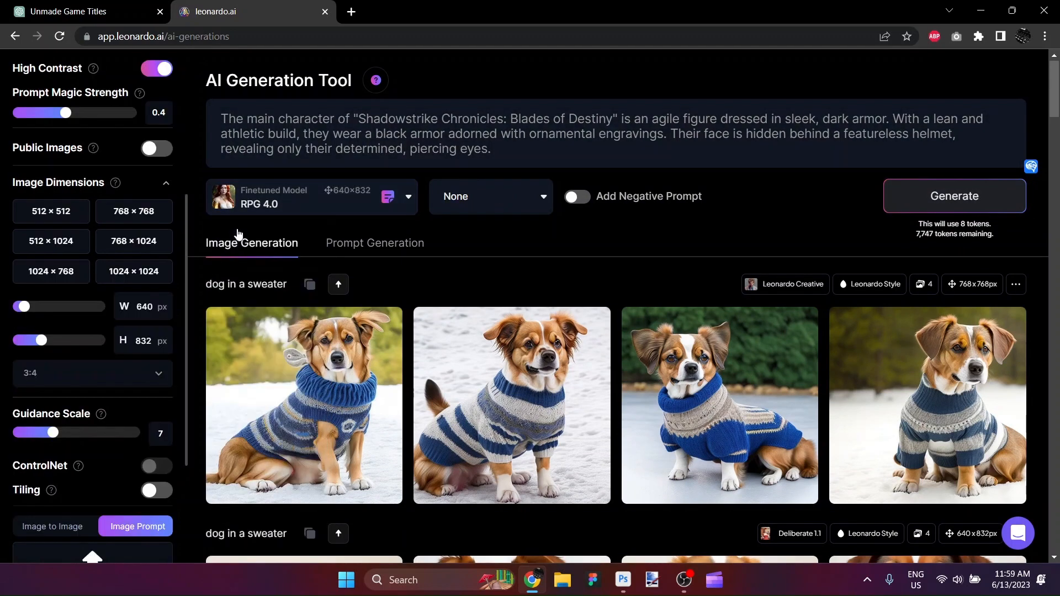
click(491, 196)
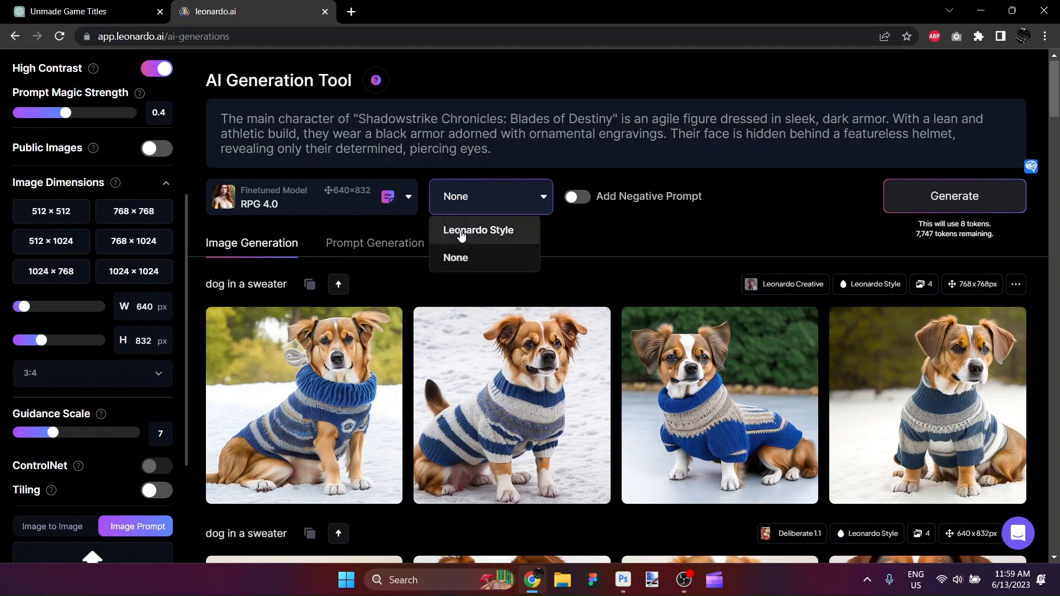
click(479, 230)
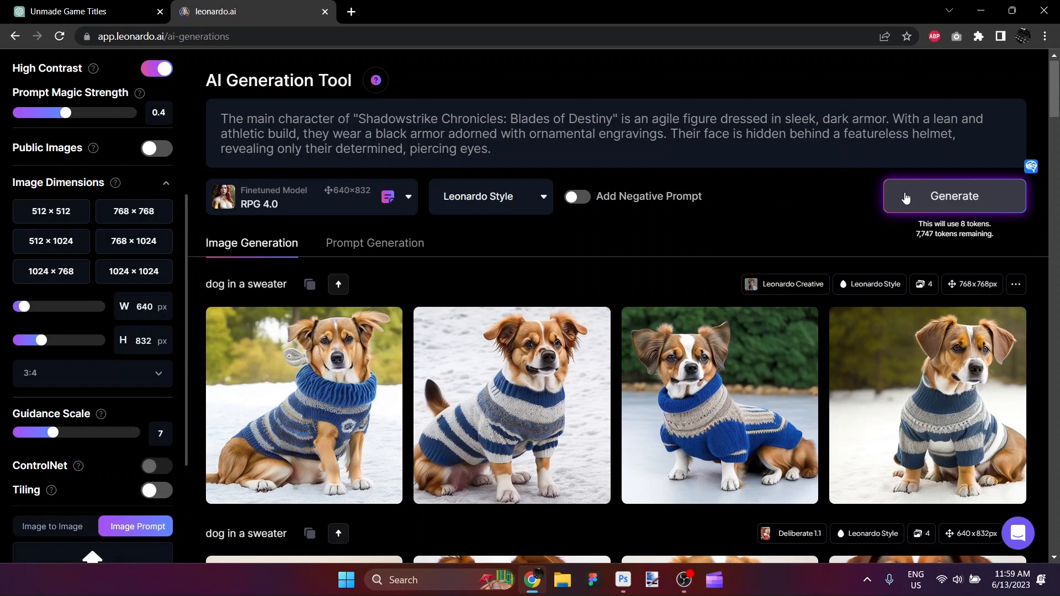
Step: Generate the knight images, then start a second wider batch in General/Dynamic style
click(953, 196)
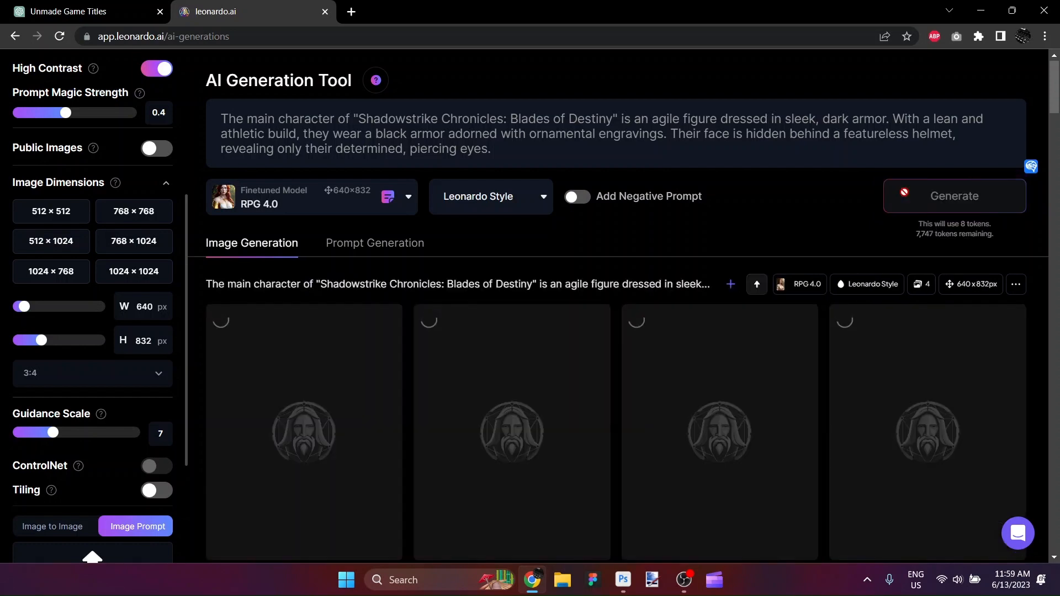
click(953, 197)
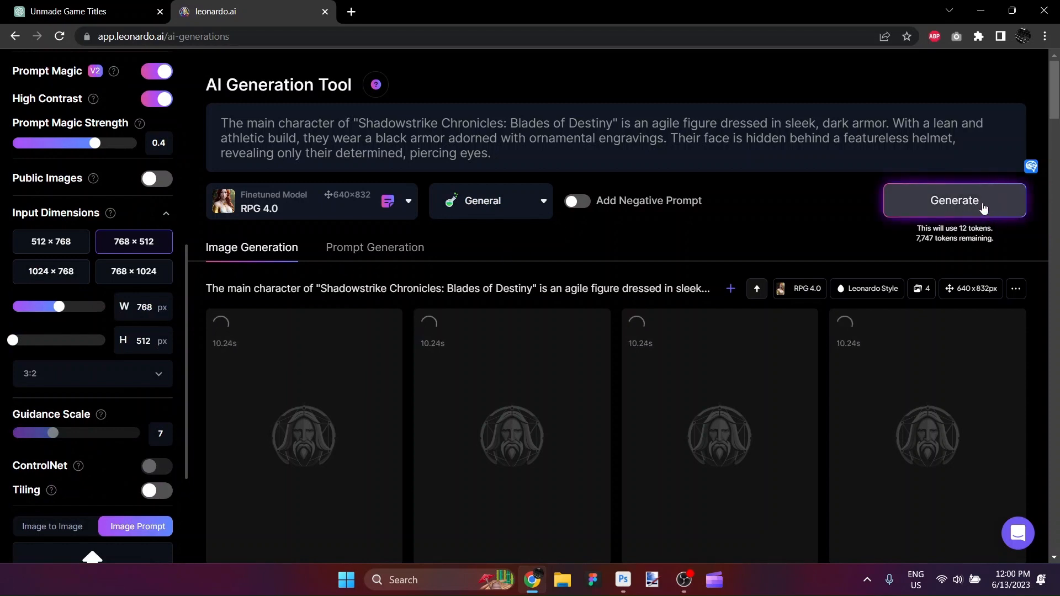
click(490, 201)
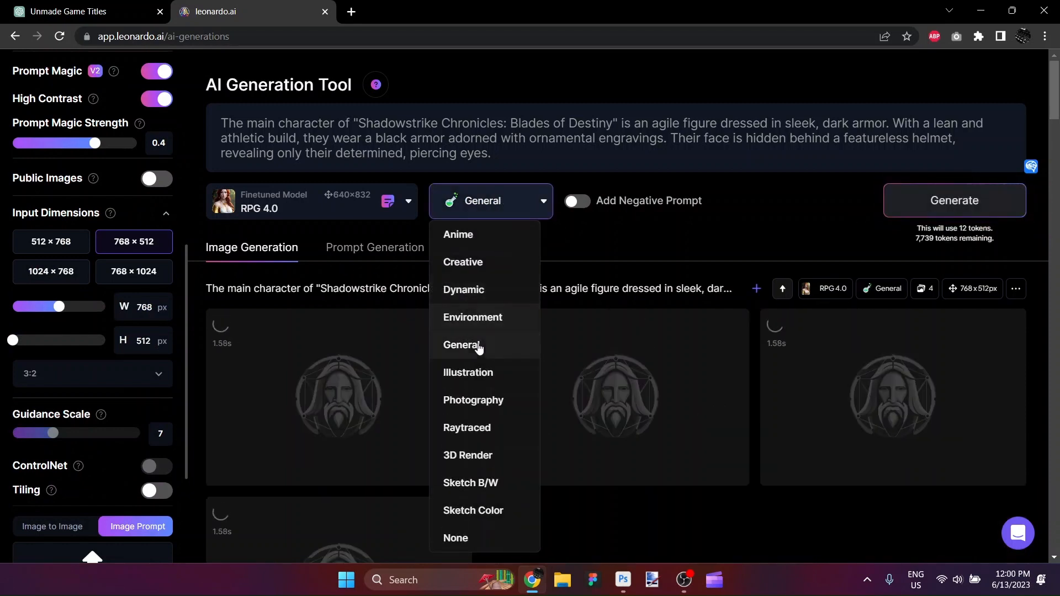
click(464, 290)
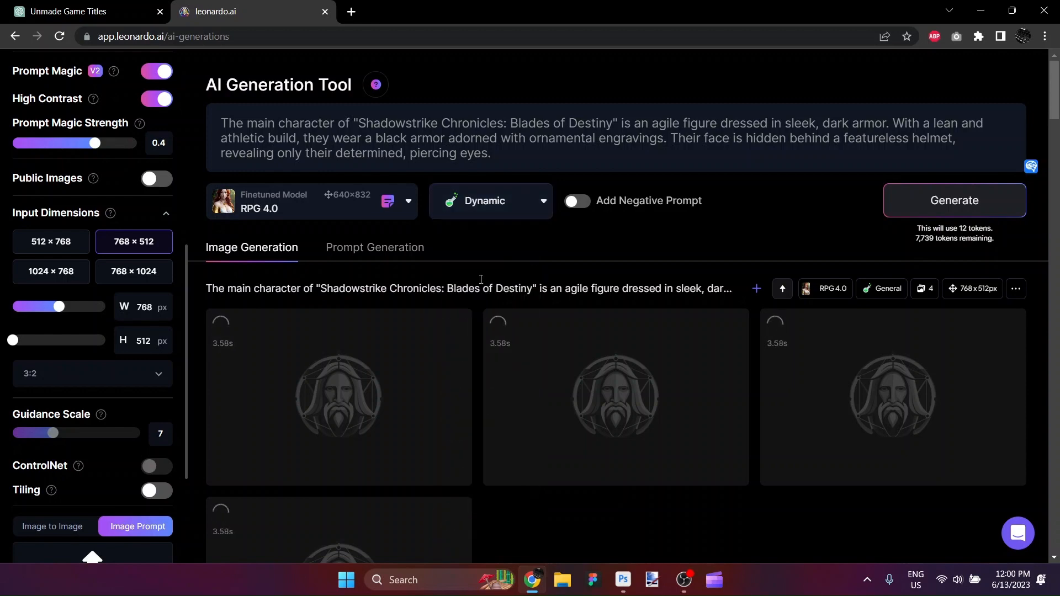
scroll(down, 3)
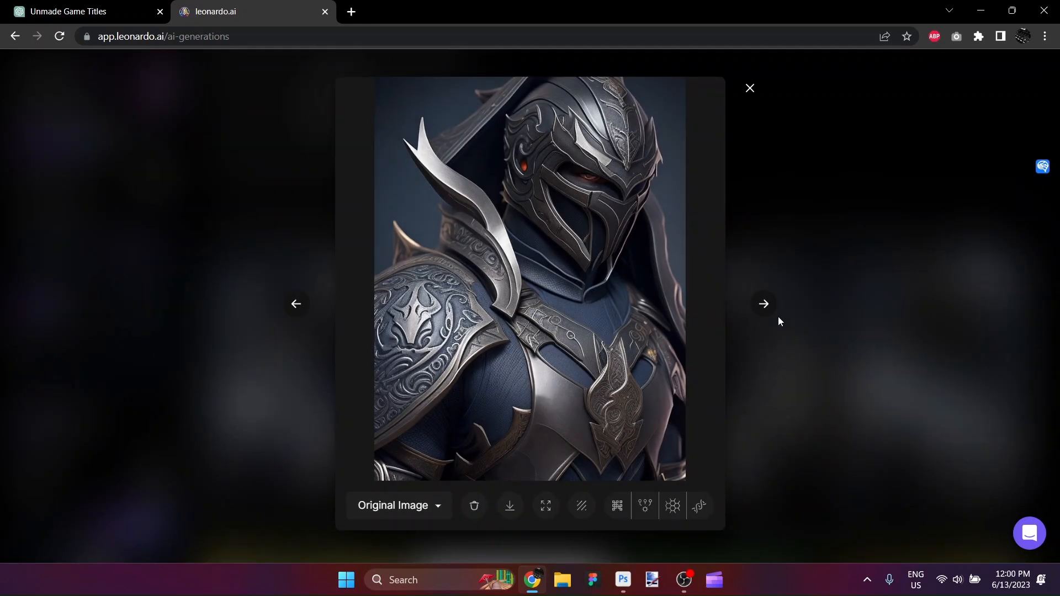
mouse_move(684, 389)
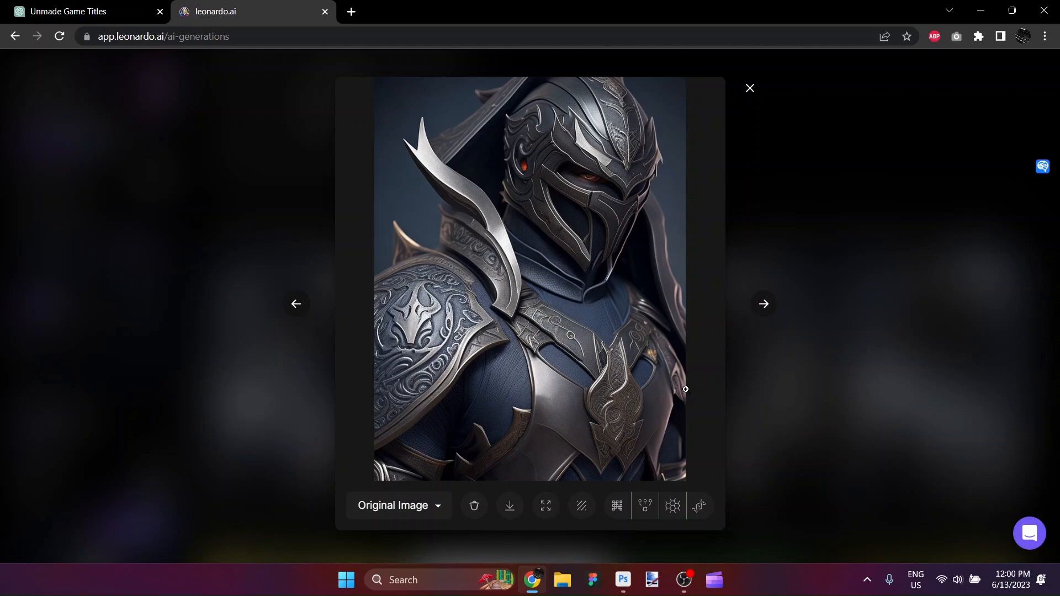
mouse_move(561, 194)
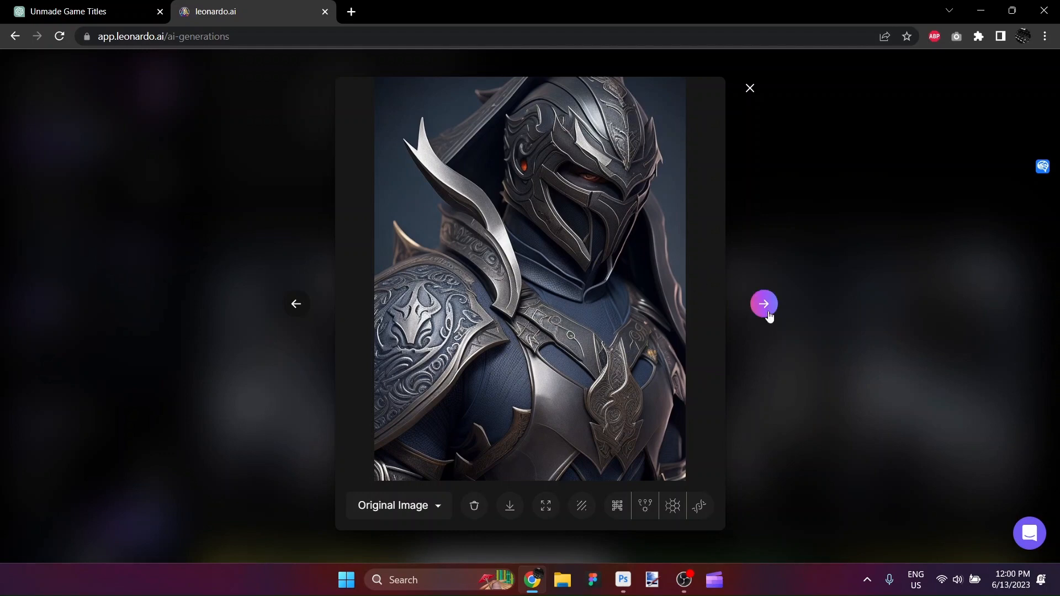
Step: Browse the enlarged portrait knight images and close the viewer back to the gallery
click(763, 305)
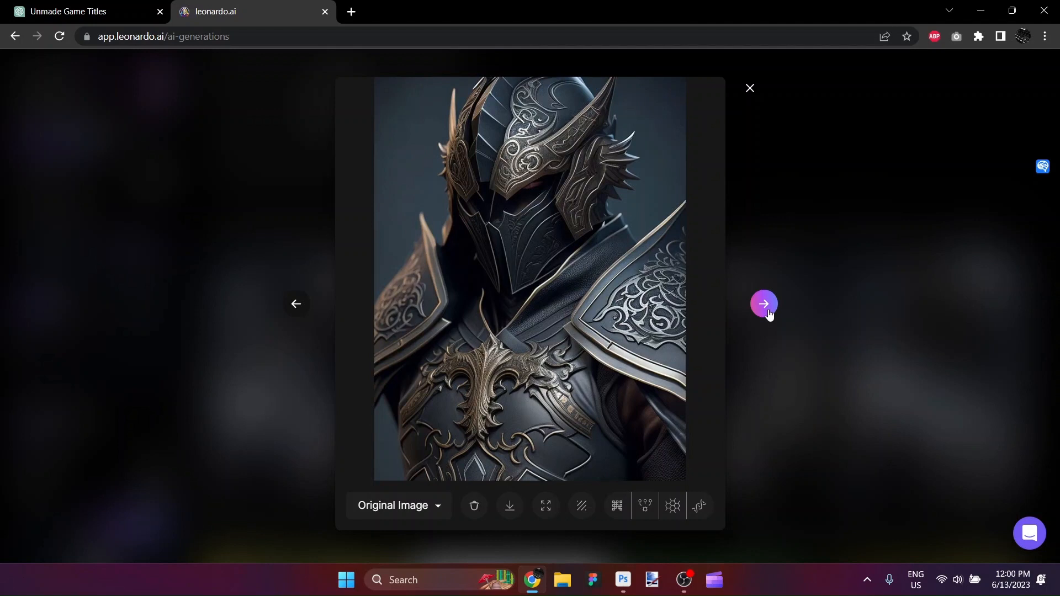
click(763, 303)
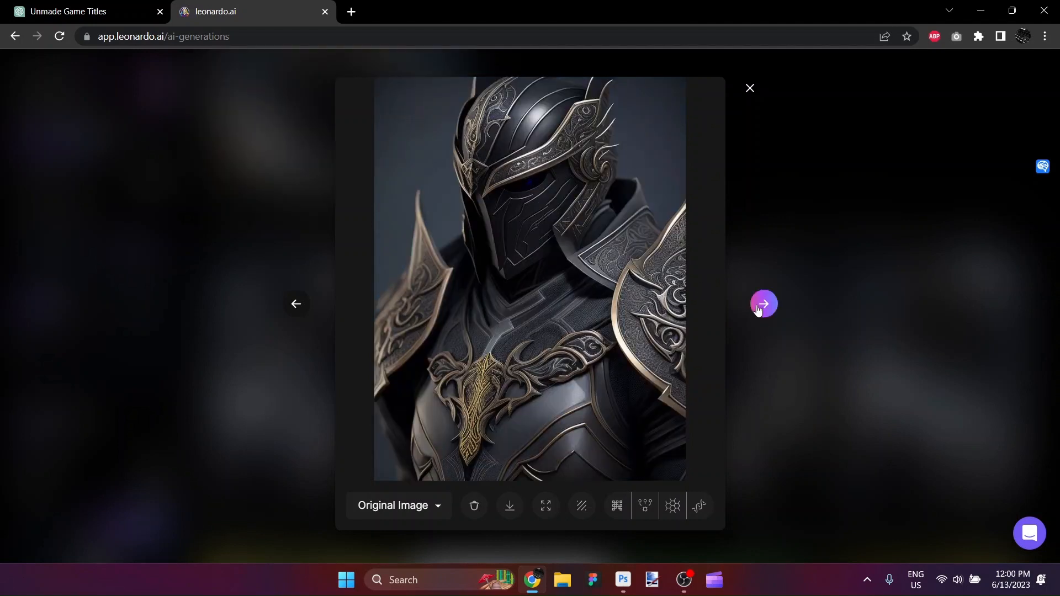
click(763, 304)
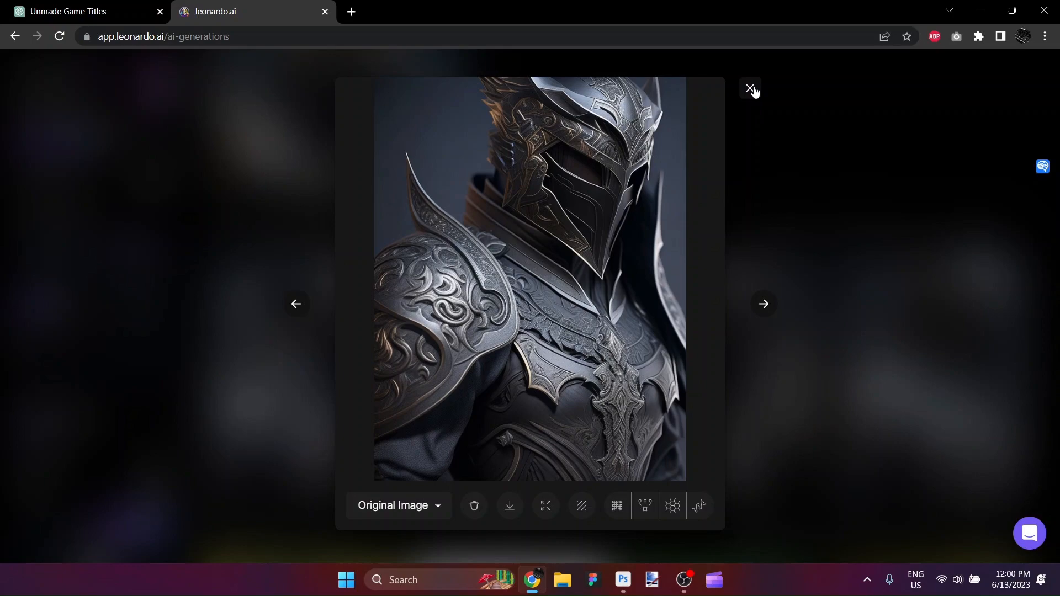
click(749, 88)
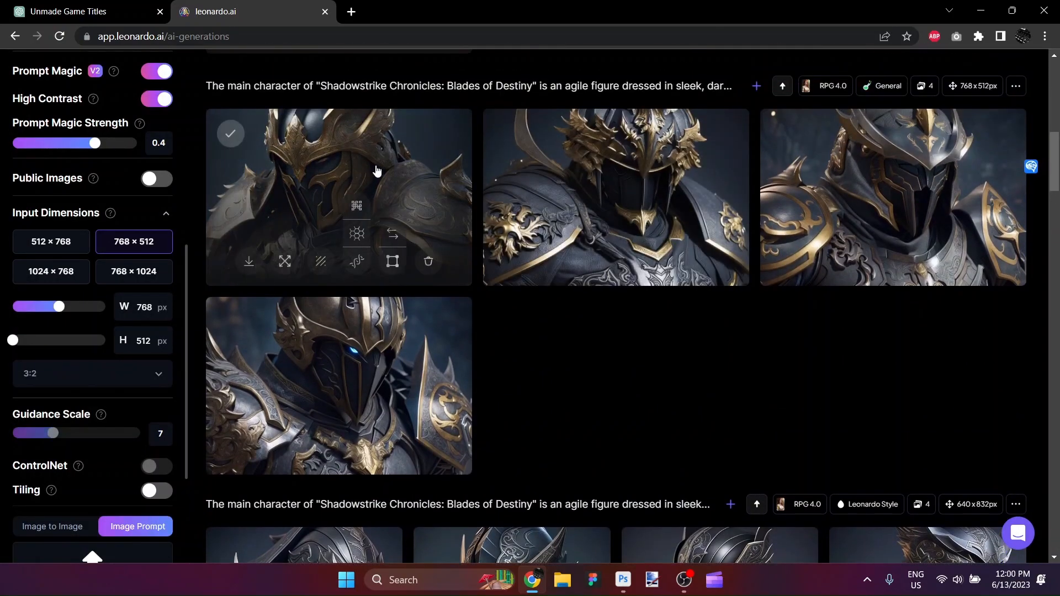
Step: Browse the gold-armored knight images in full view, then close the viewer
click(338, 197)
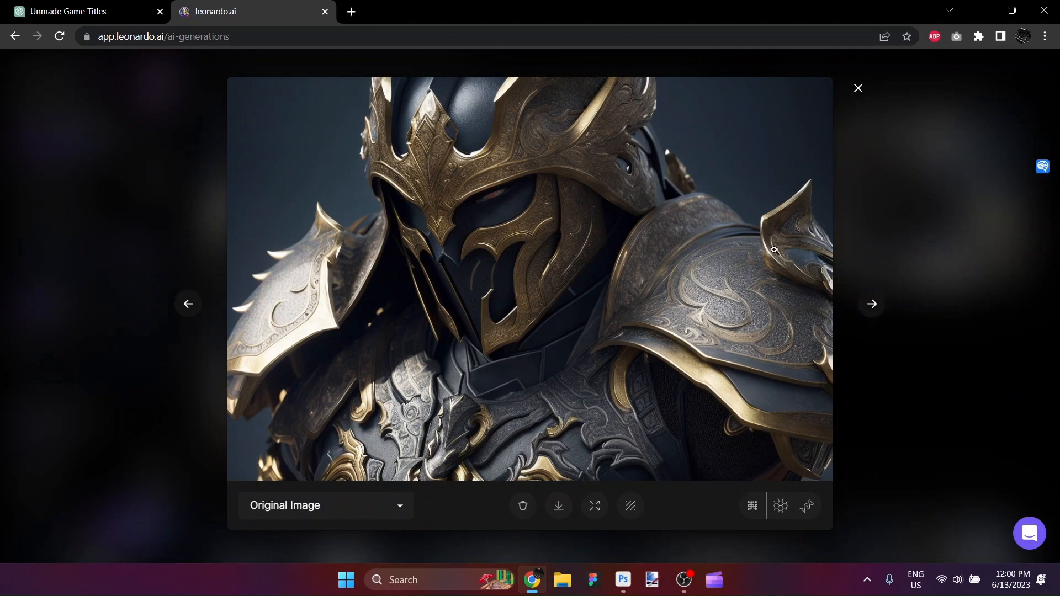
mouse_move(728, 334)
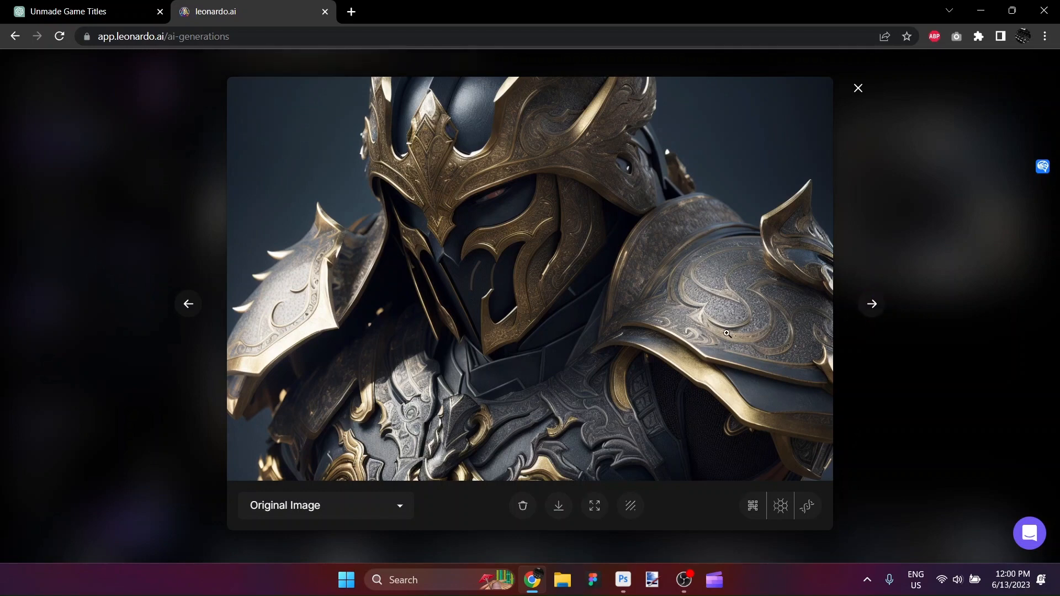
click(872, 304)
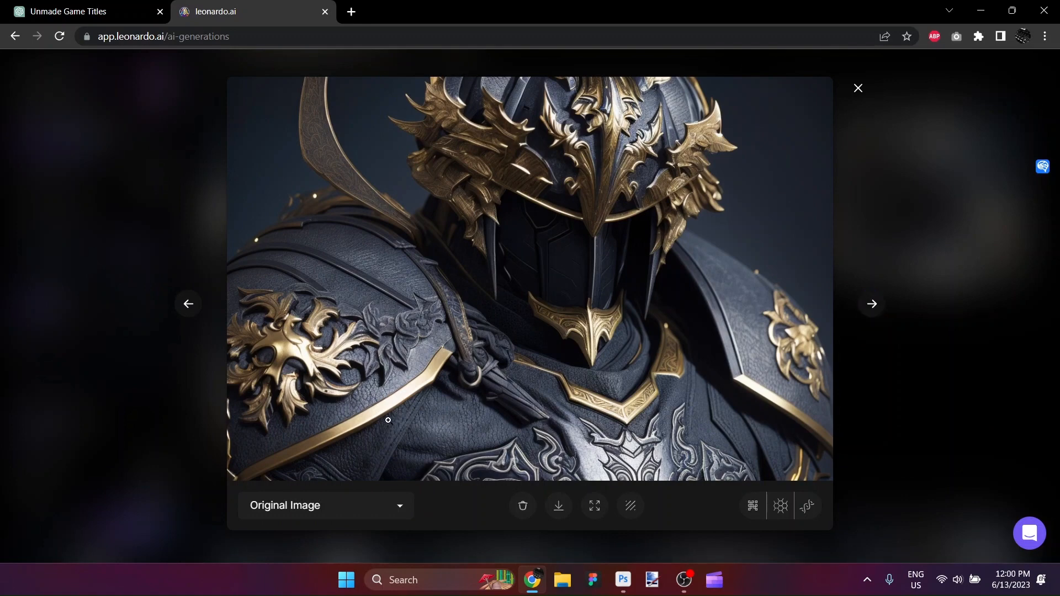
mouse_move(797, 323)
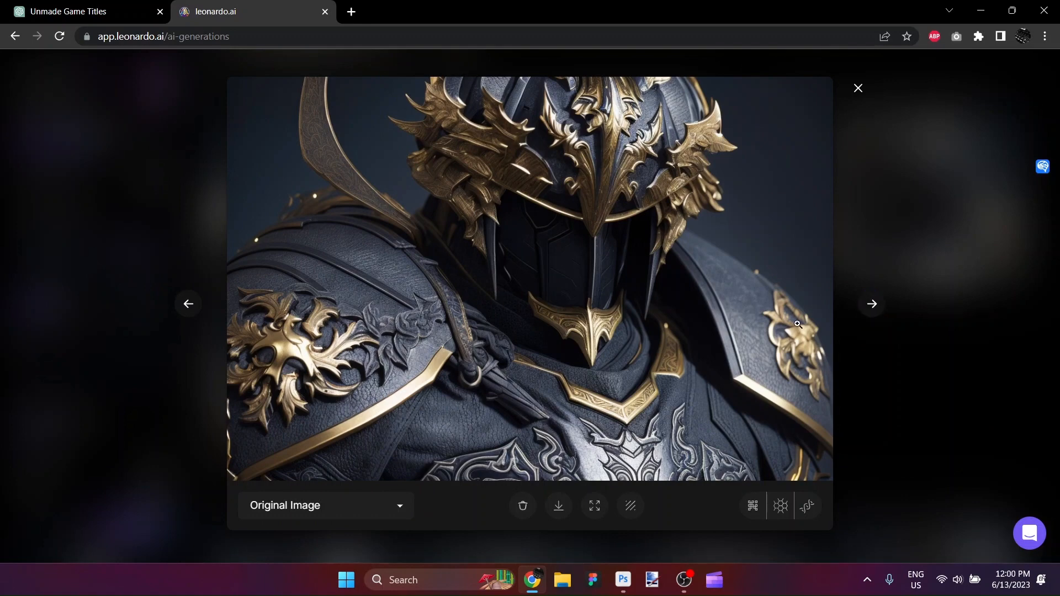
click(871, 304)
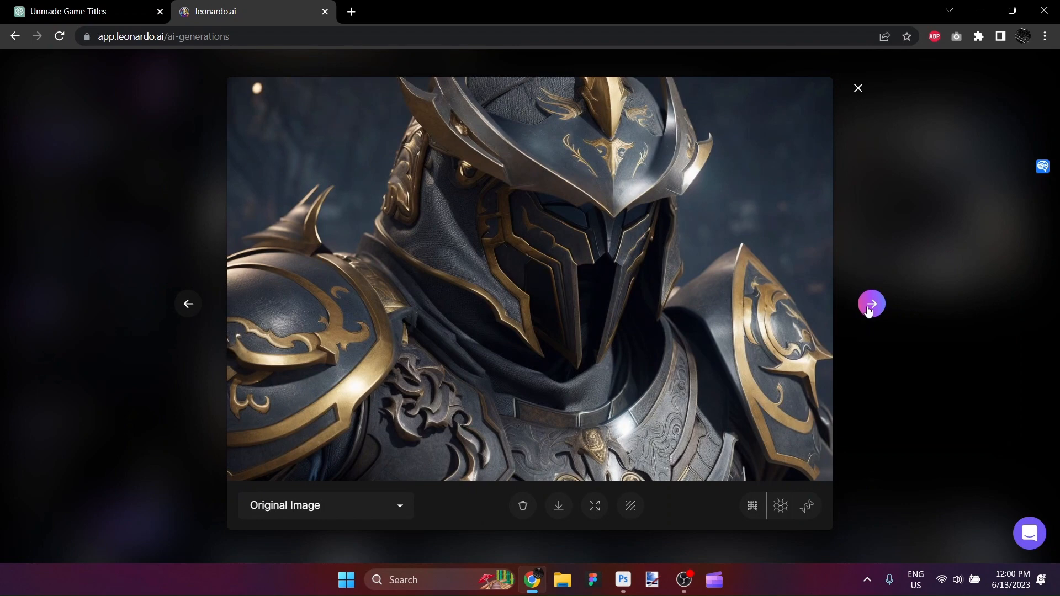
mouse_move(514, 341)
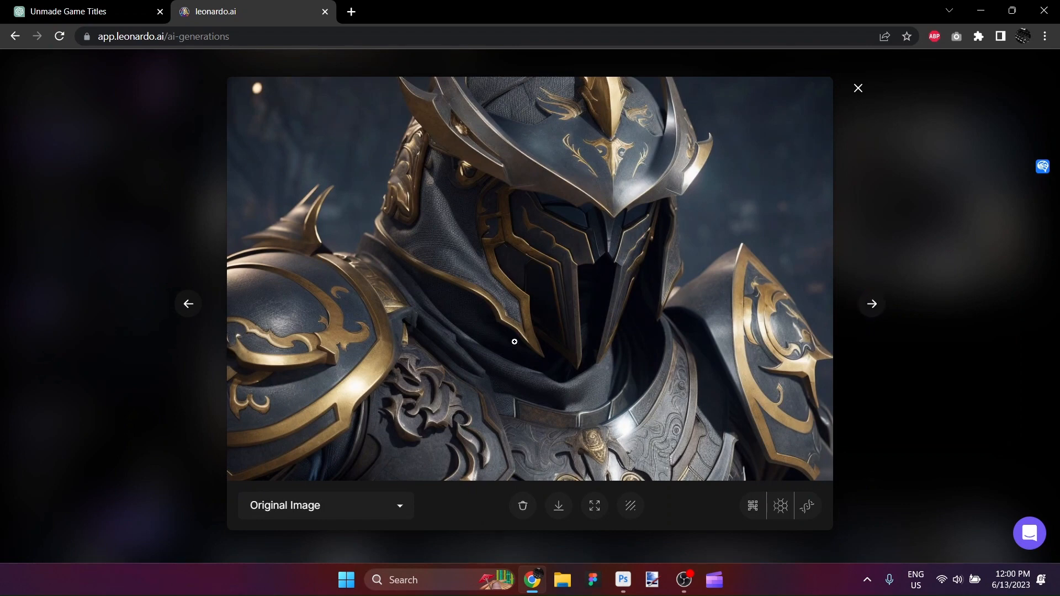
mouse_move(445, 210)
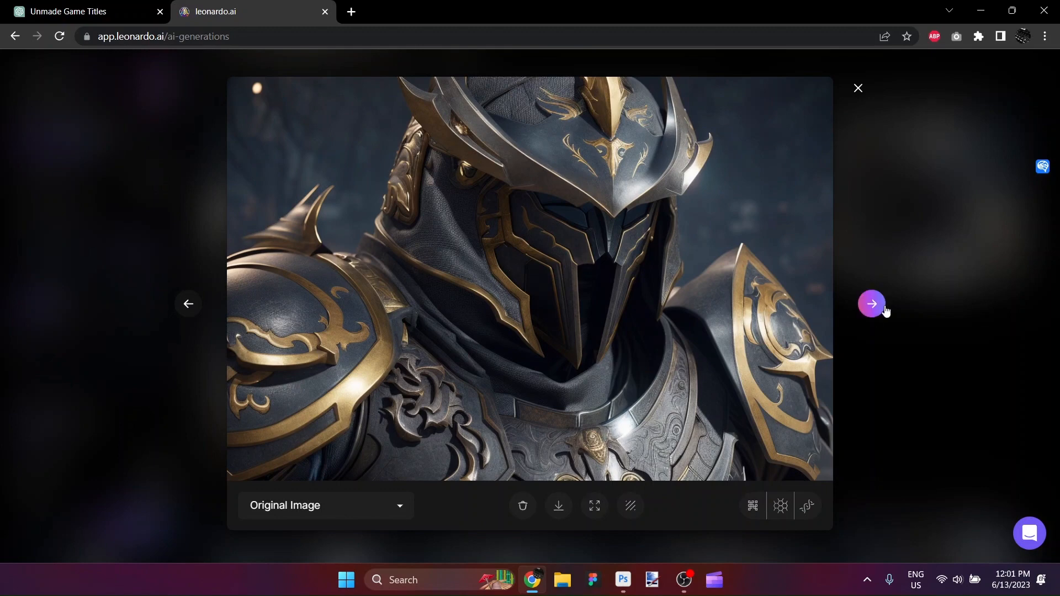
click(872, 304)
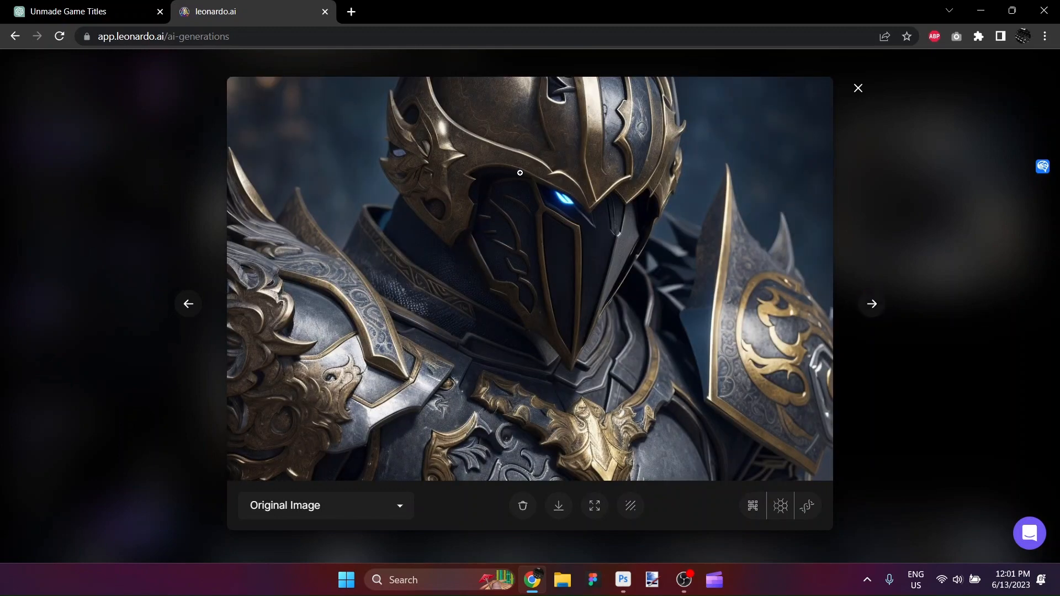
mouse_move(570, 201)
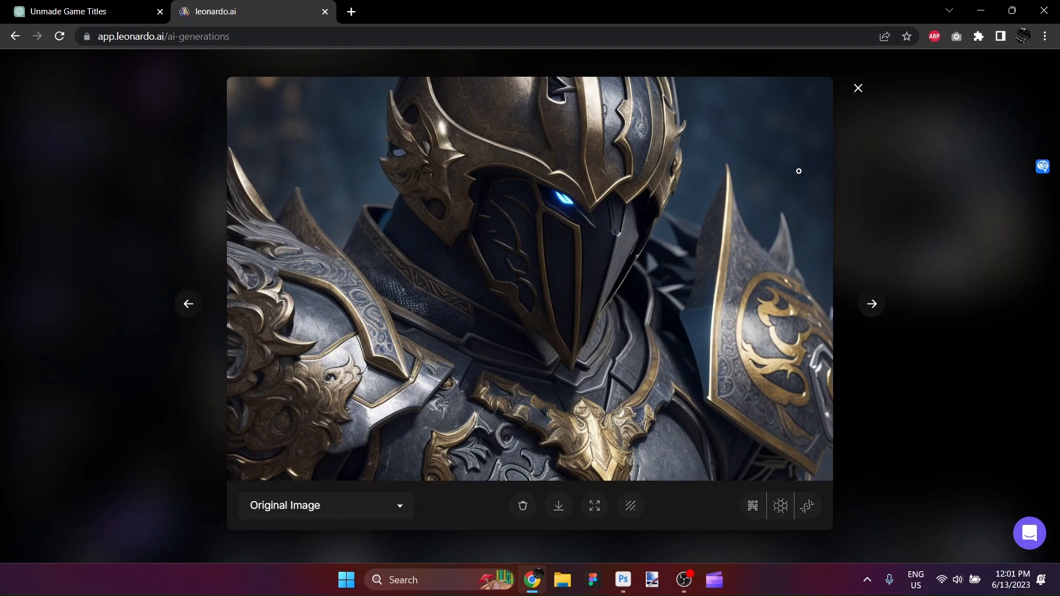
click(858, 89)
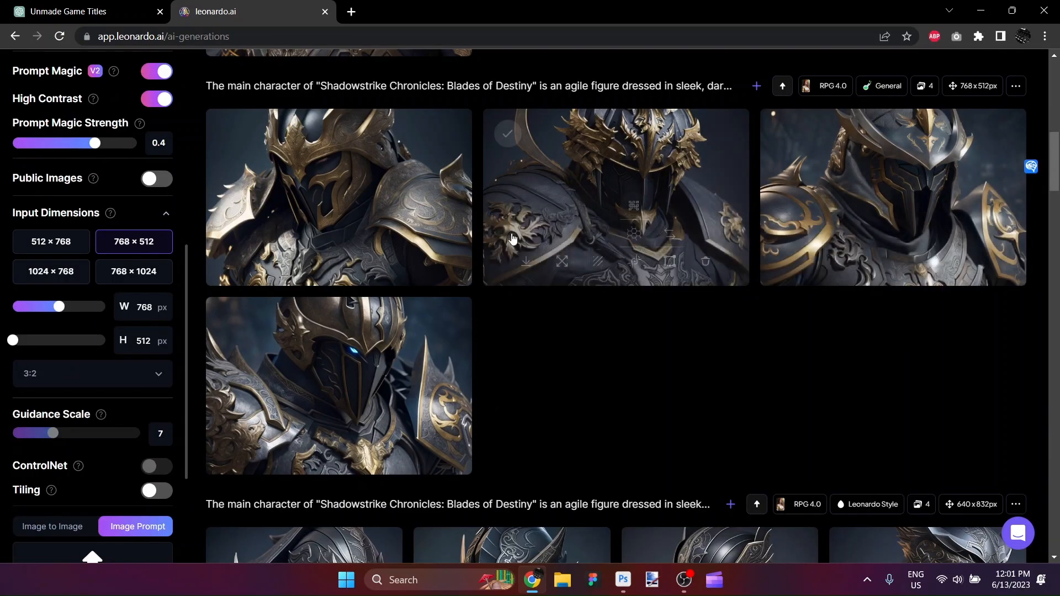
scroll(down, 3)
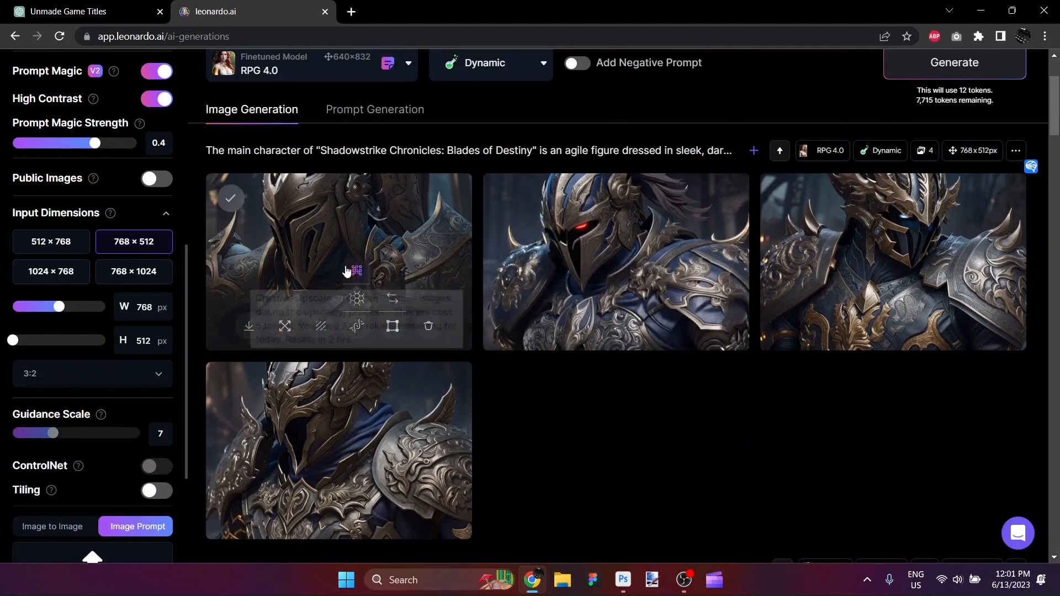
Step: Open the blue-armored knight set, settle on the red-eyed knight and download it
click(338, 262)
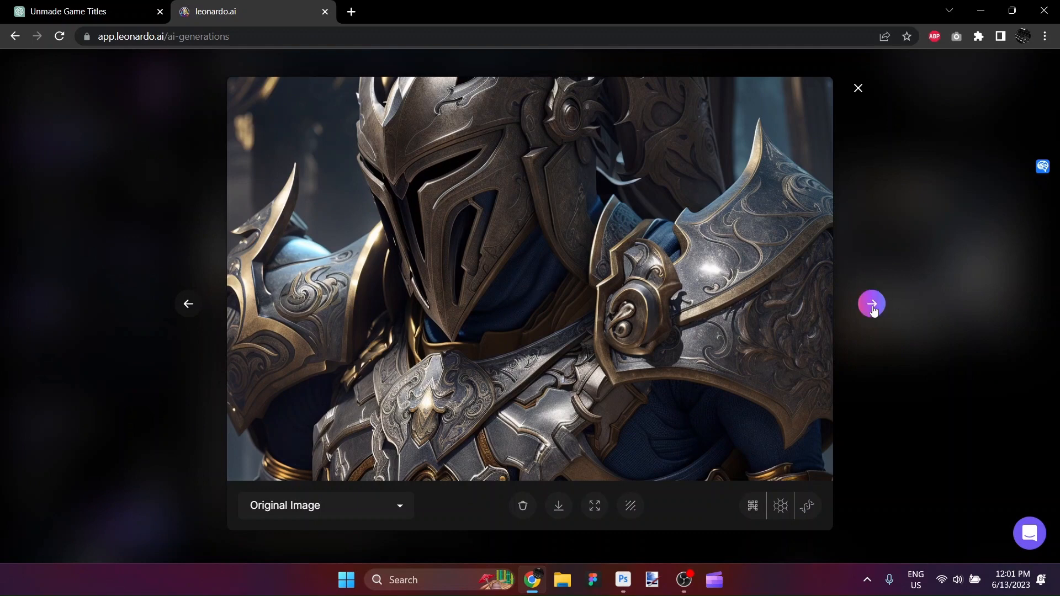
click(872, 305)
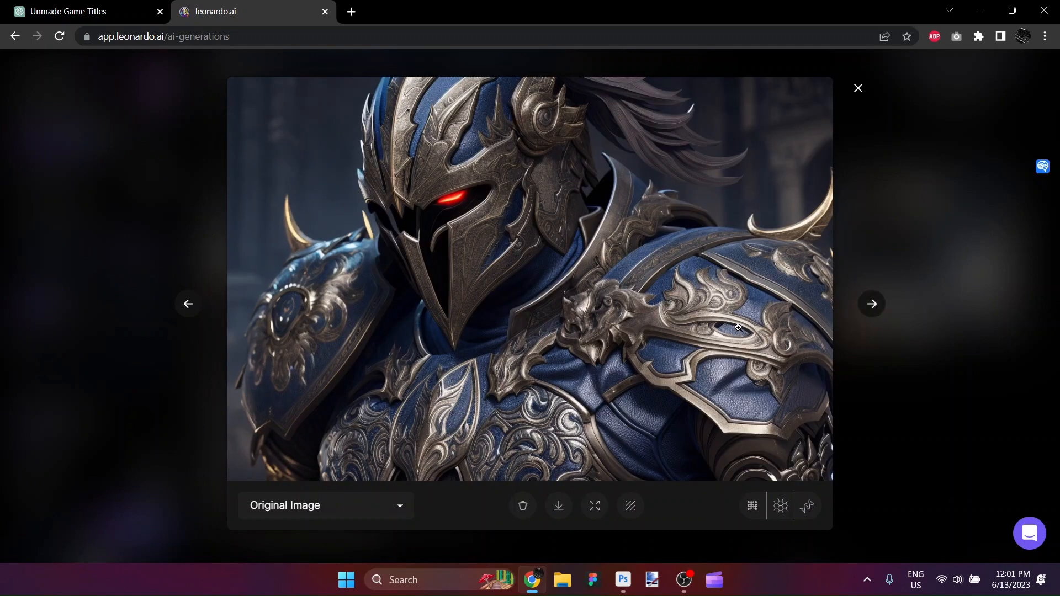
mouse_move(465, 212)
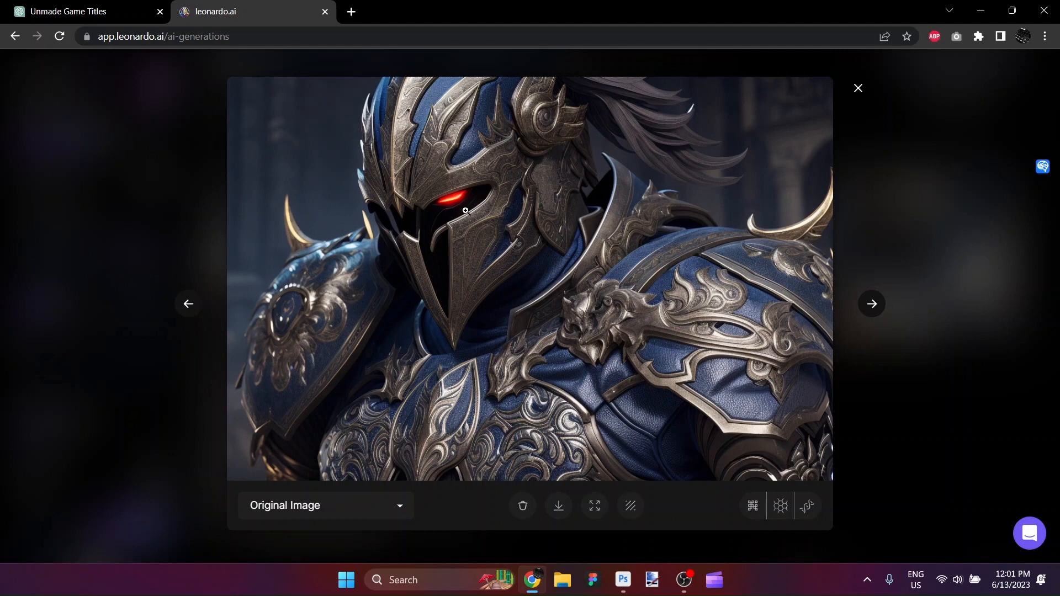
click(871, 303)
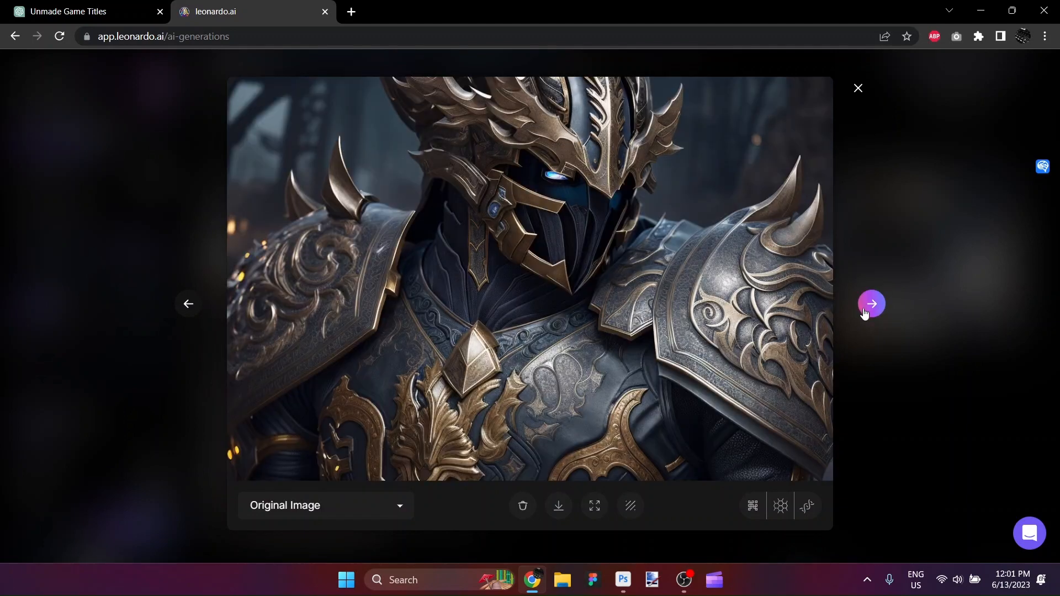
click(872, 304)
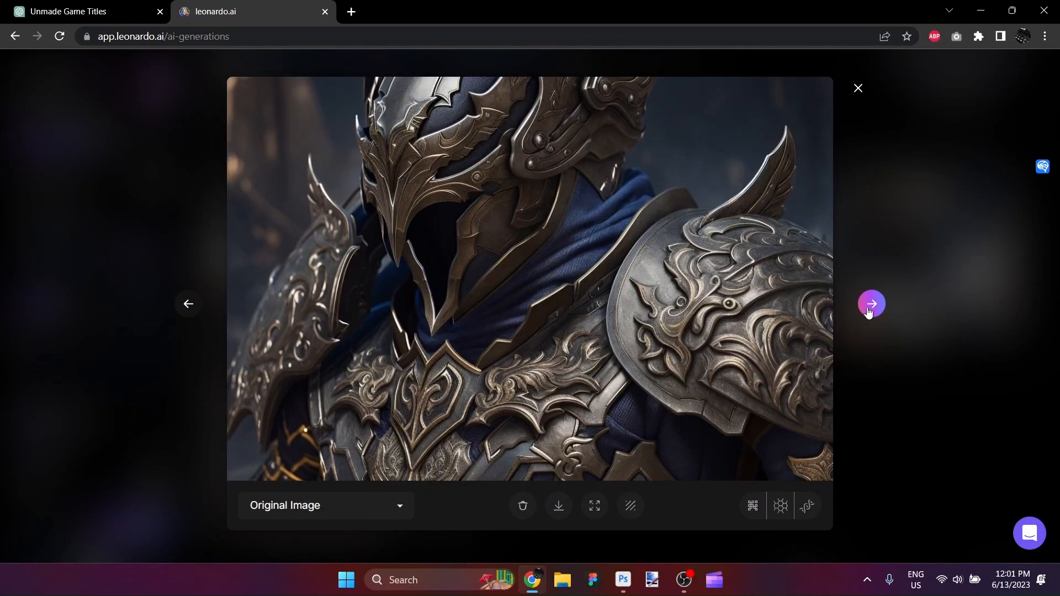
click(871, 304)
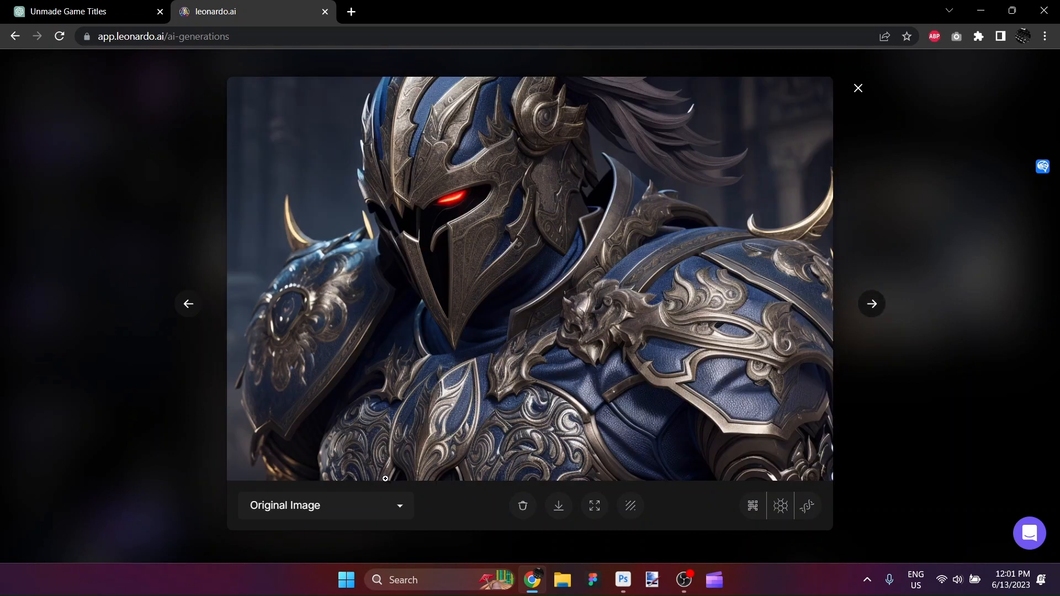
mouse_move(558, 505)
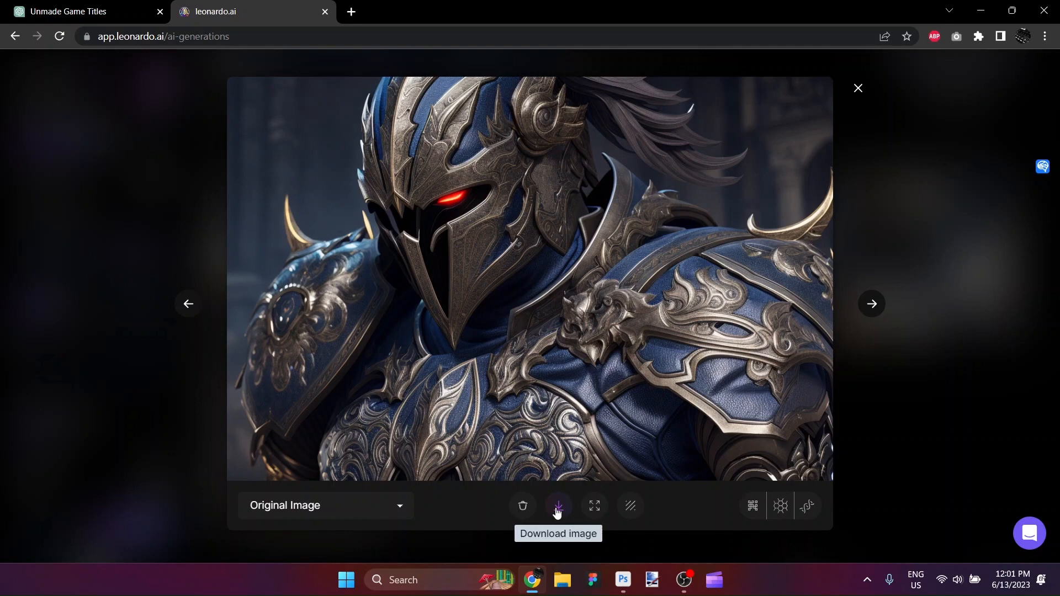
click(557, 506)
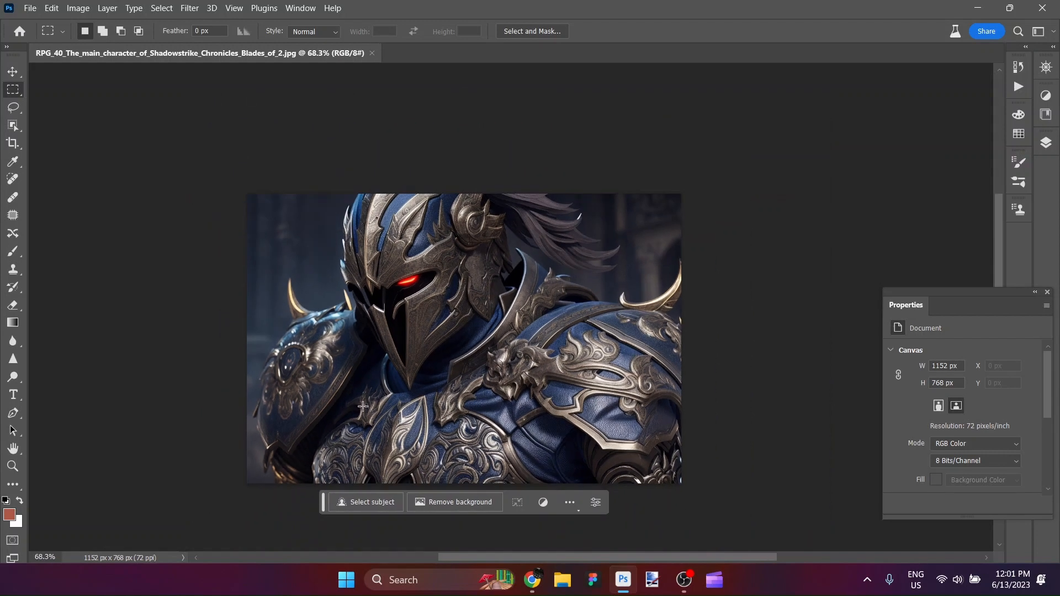
Step: Crop-extend the canvas to 1310×949 px, adding white space above and right of the knight
click(12, 143)
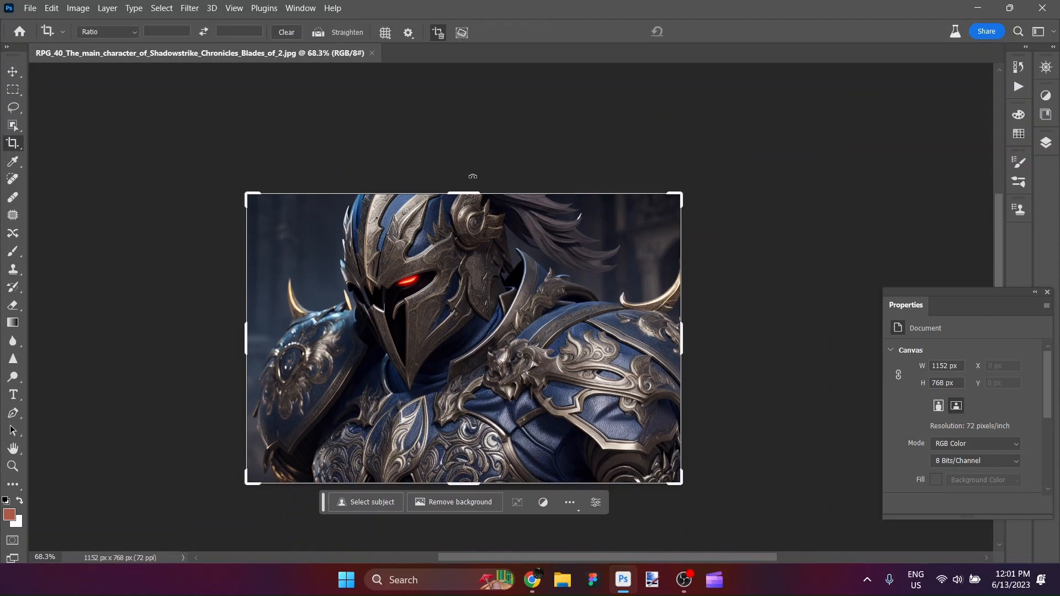
drag(473, 196, 473, 160)
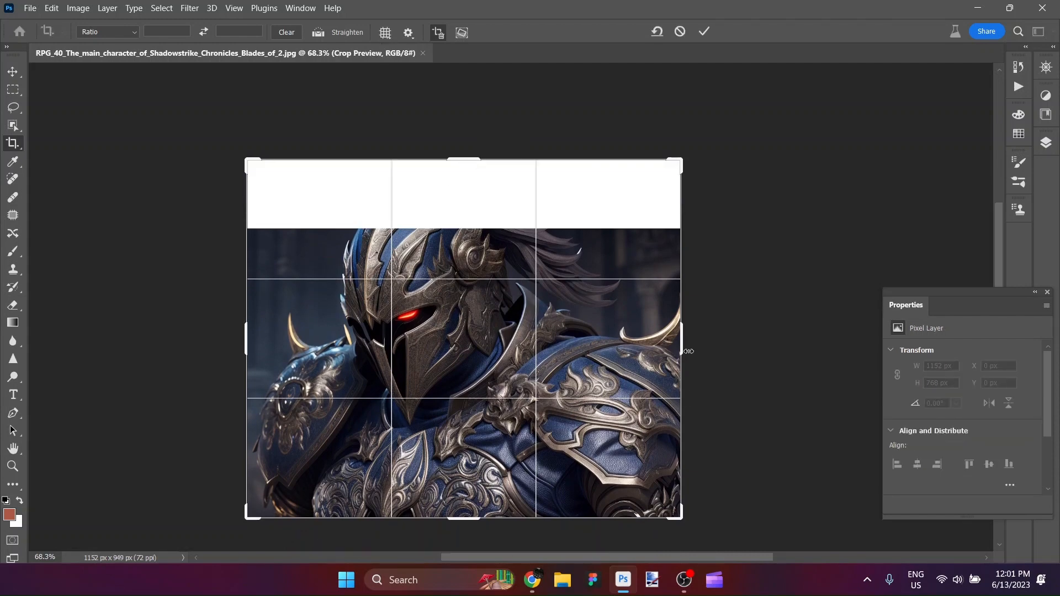
drag(682, 350, 711, 350)
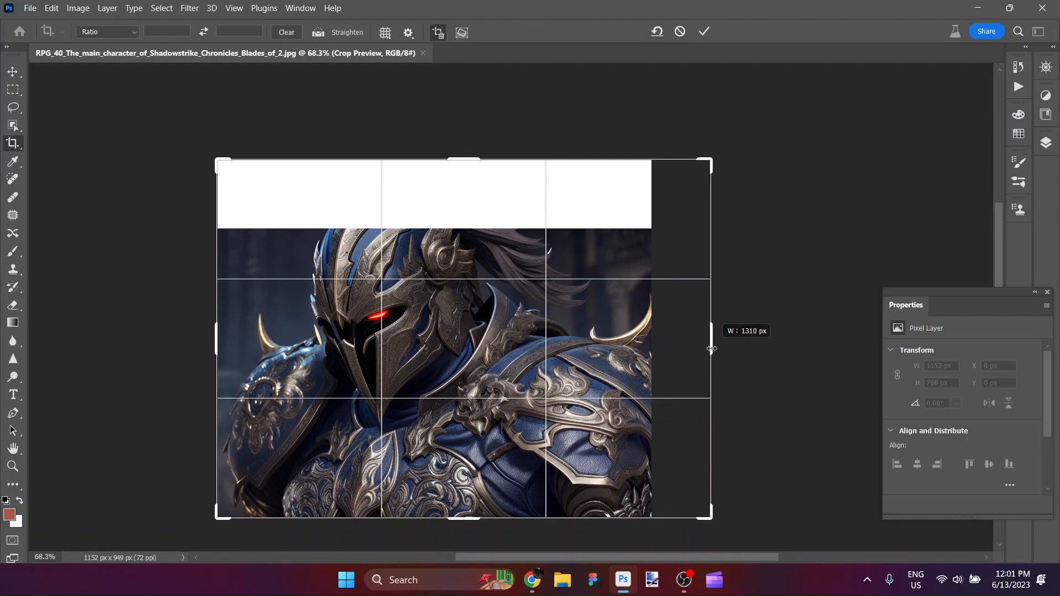
drag(710, 349, 652, 410)
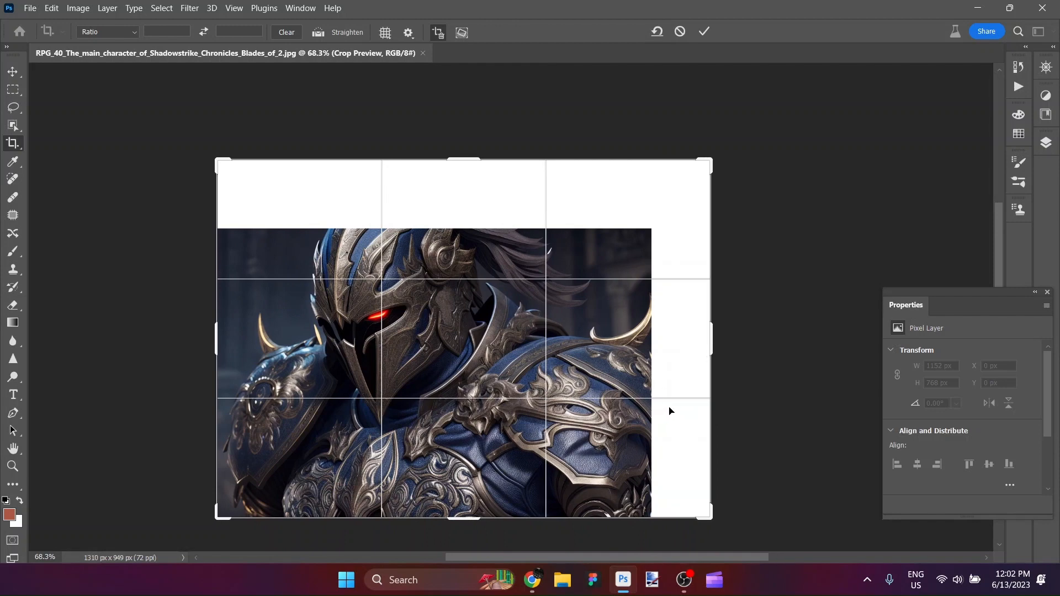
click(704, 31)
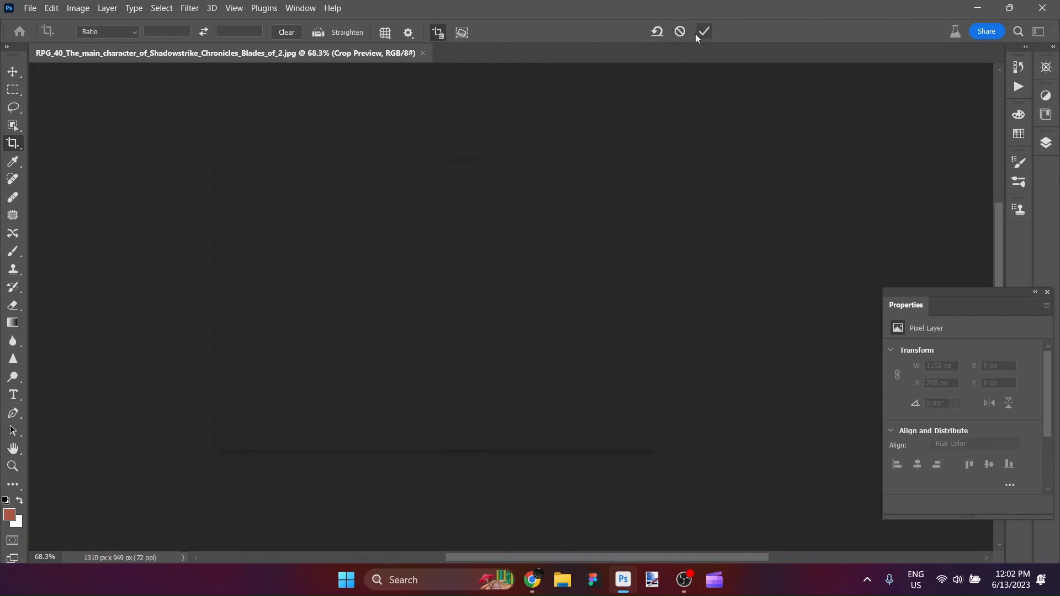
click(703, 31)
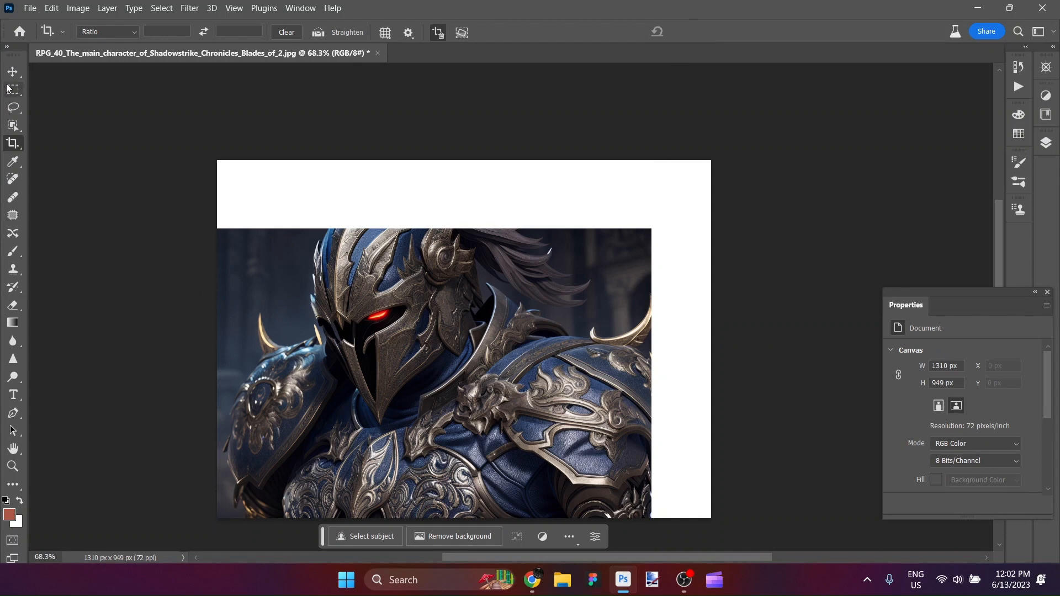
click(12, 89)
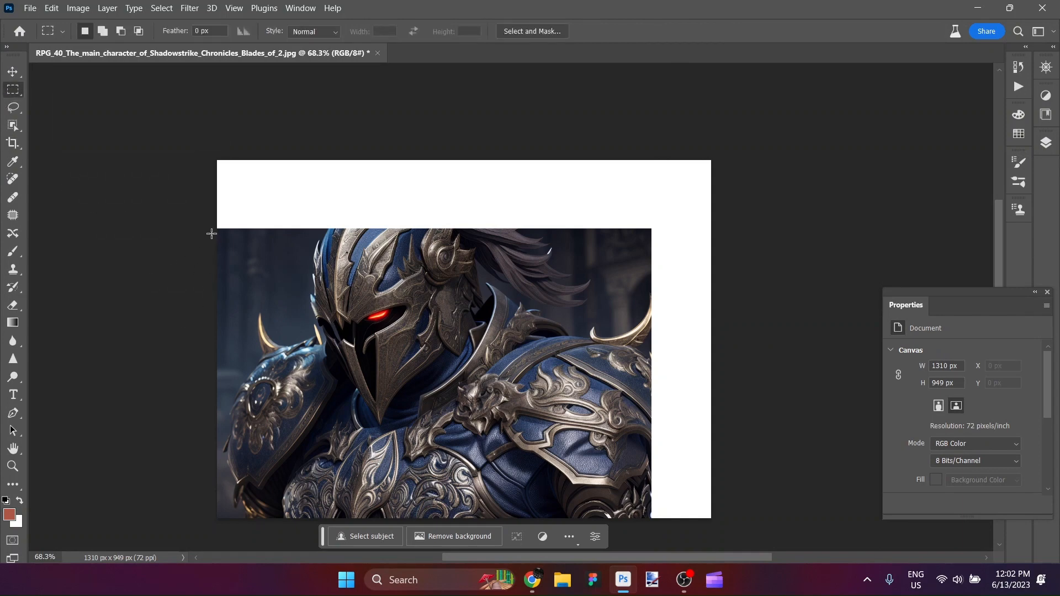
Step: Select the whole canvas and run Generative Fill on the blank edges
drag(218, 234, 634, 512)
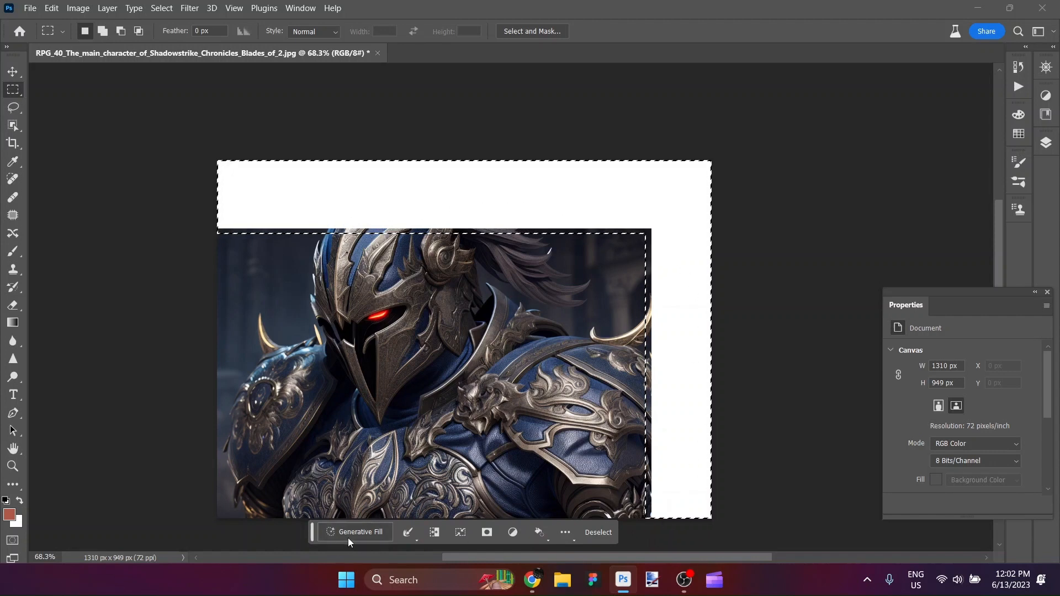
click(357, 532)
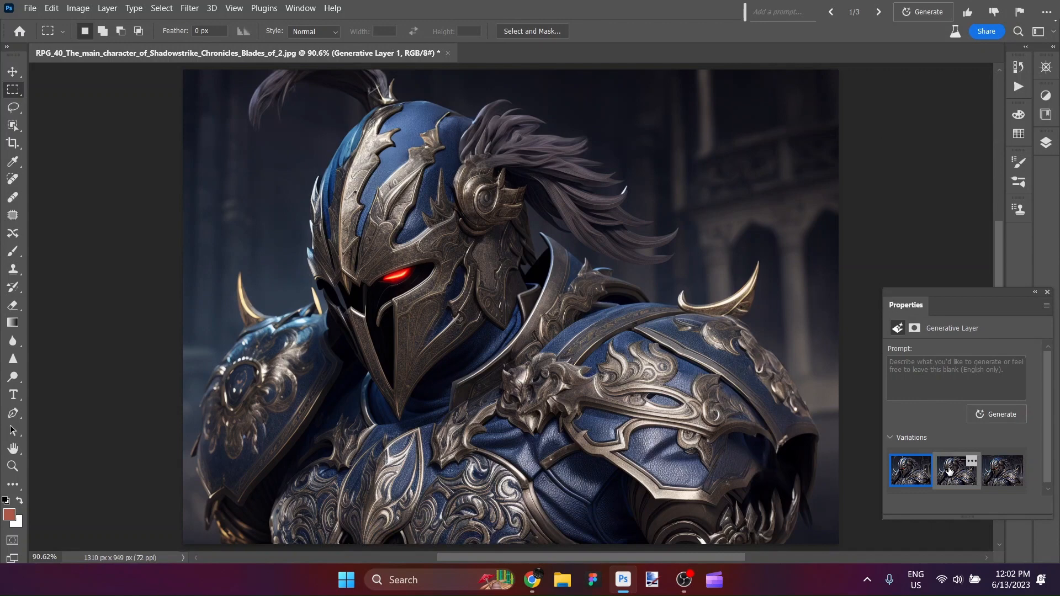
Step: Compare the three generated variations and settle on the second one
click(956, 470)
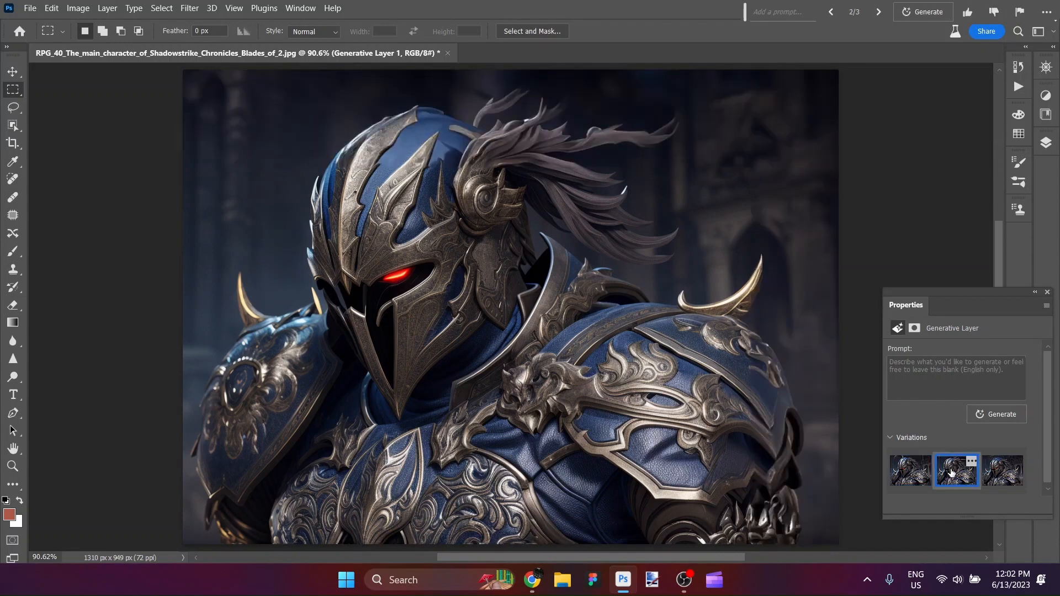
click(1003, 470)
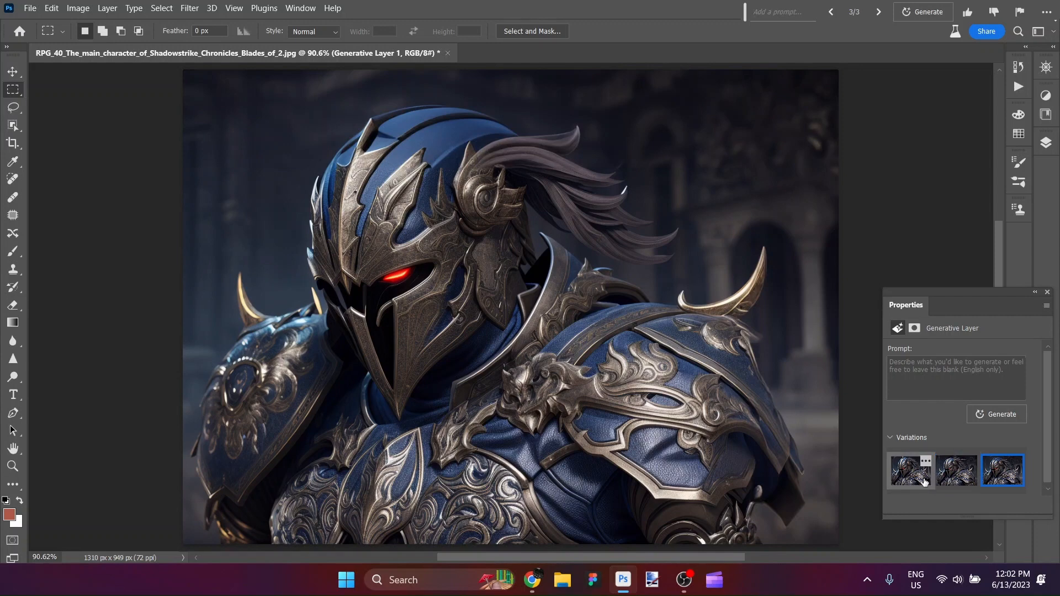
click(910, 471)
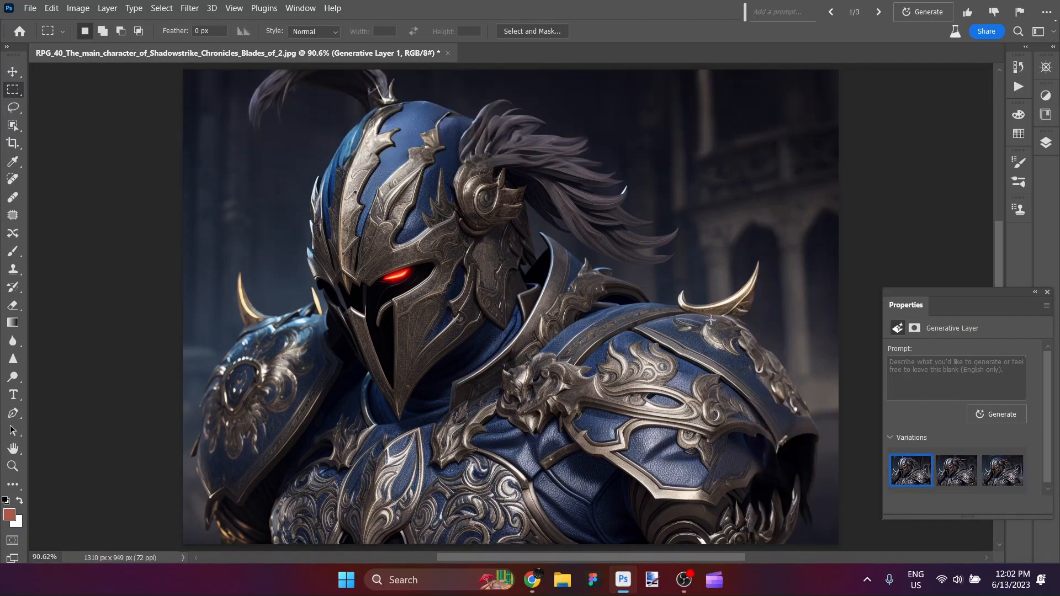
mouse_move(917, 441)
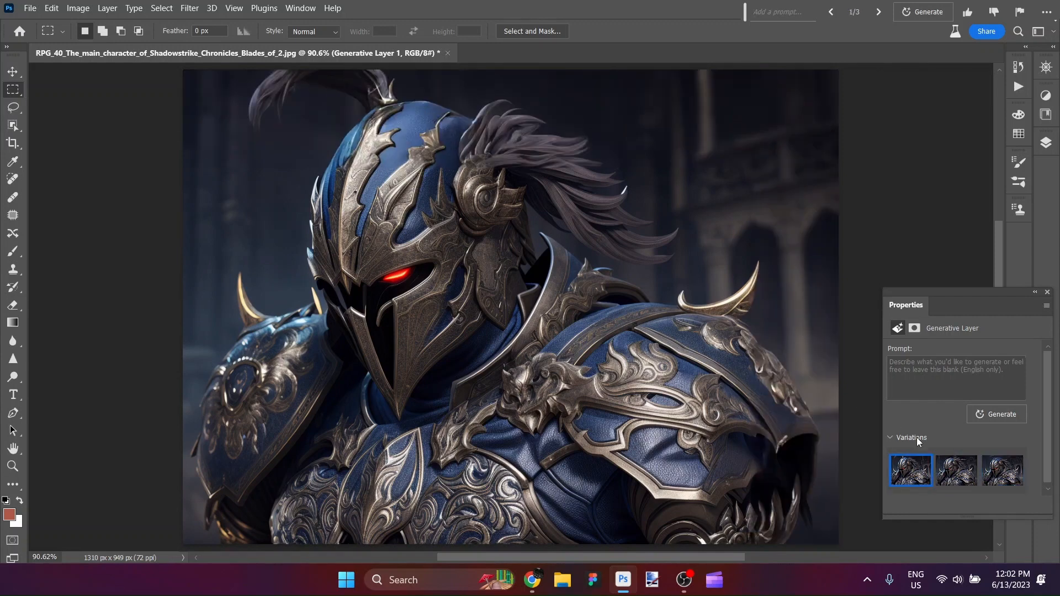
click(956, 471)
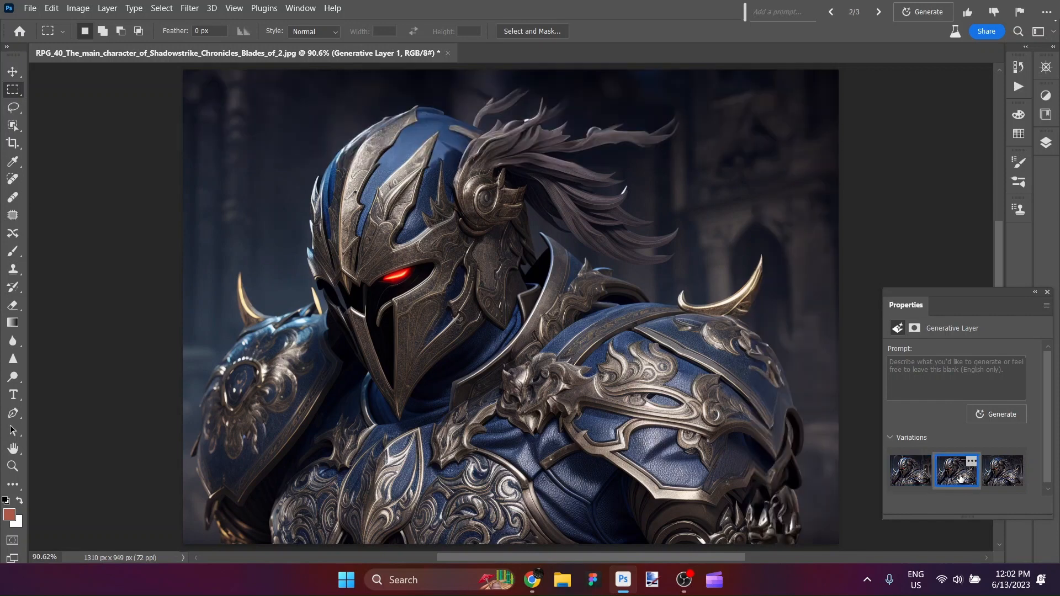
click(1004, 470)
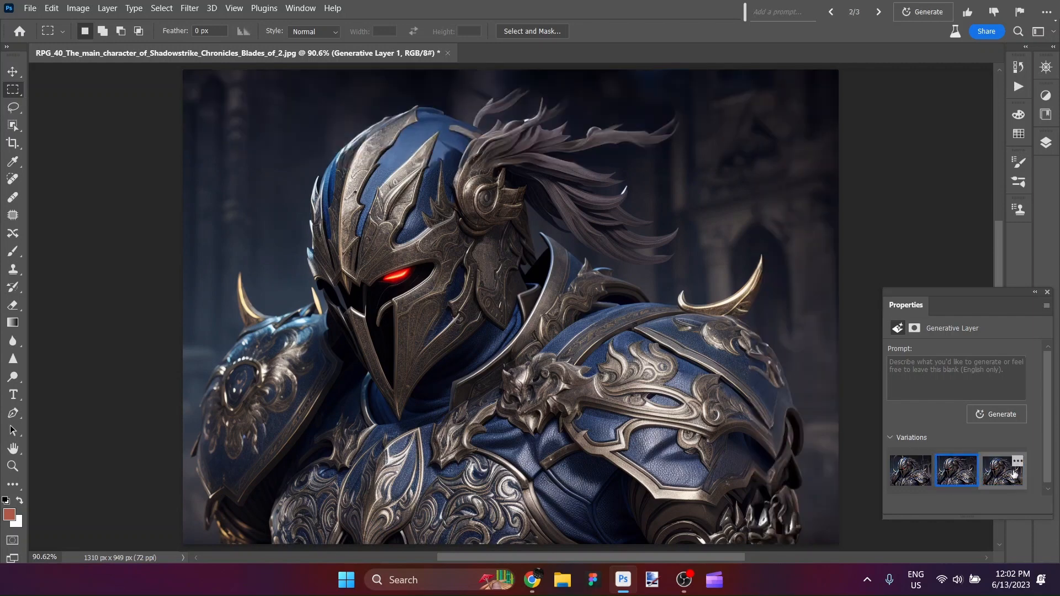
click(1003, 470)
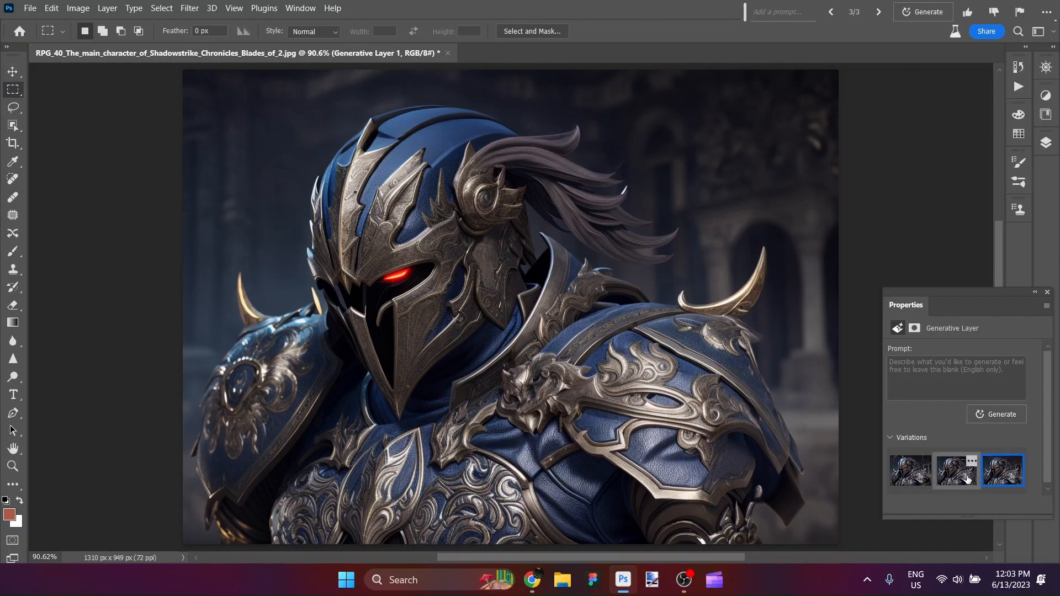
click(956, 470)
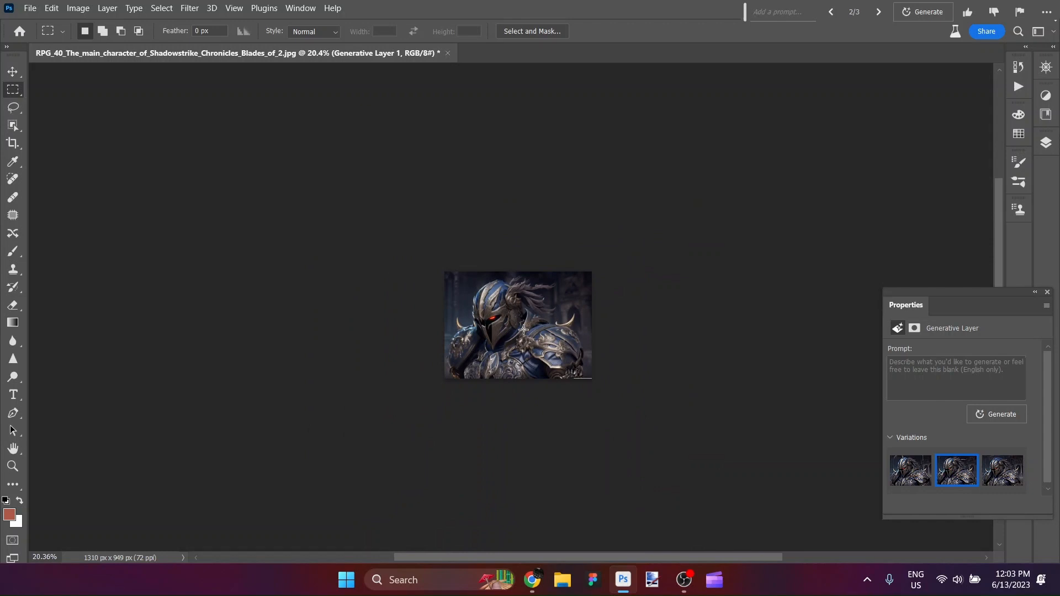
Step: Extend the canvas down to 1310×2156 px and start Generative Fill on the blank lower area
click(12, 142)
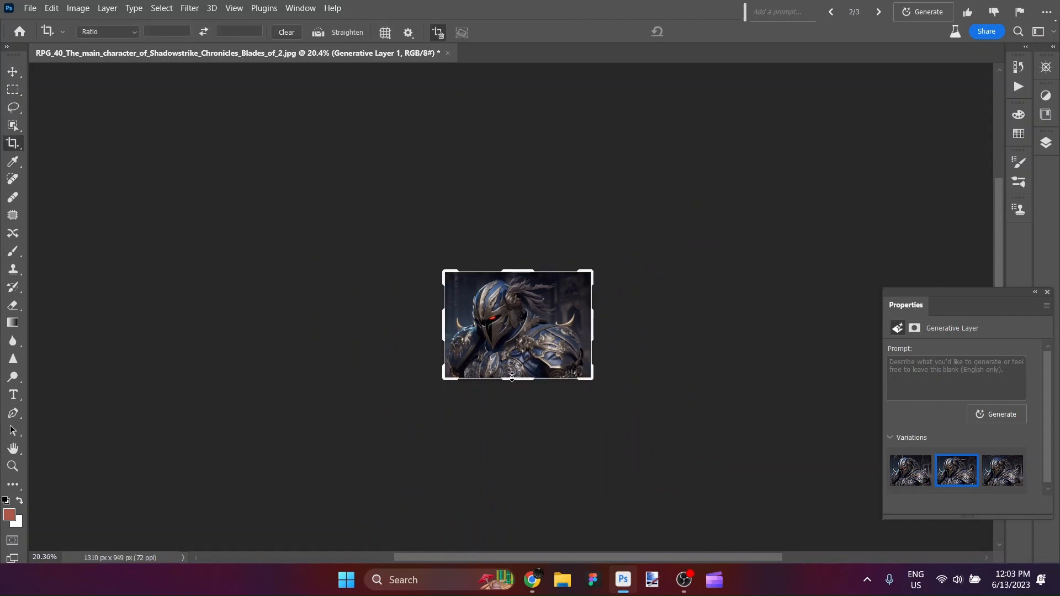
drag(517, 376, 517, 447)
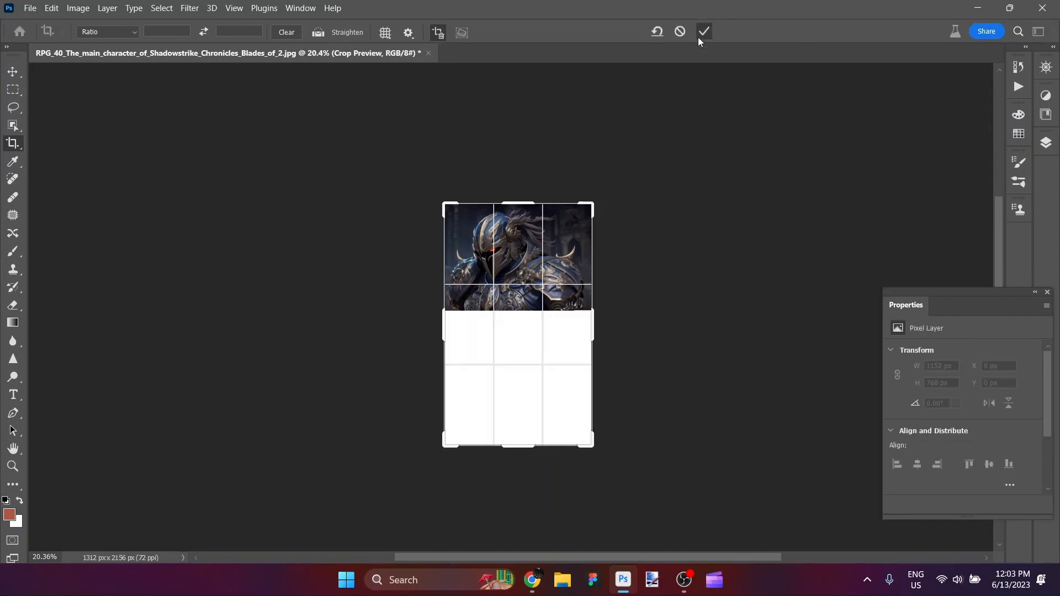
click(703, 31)
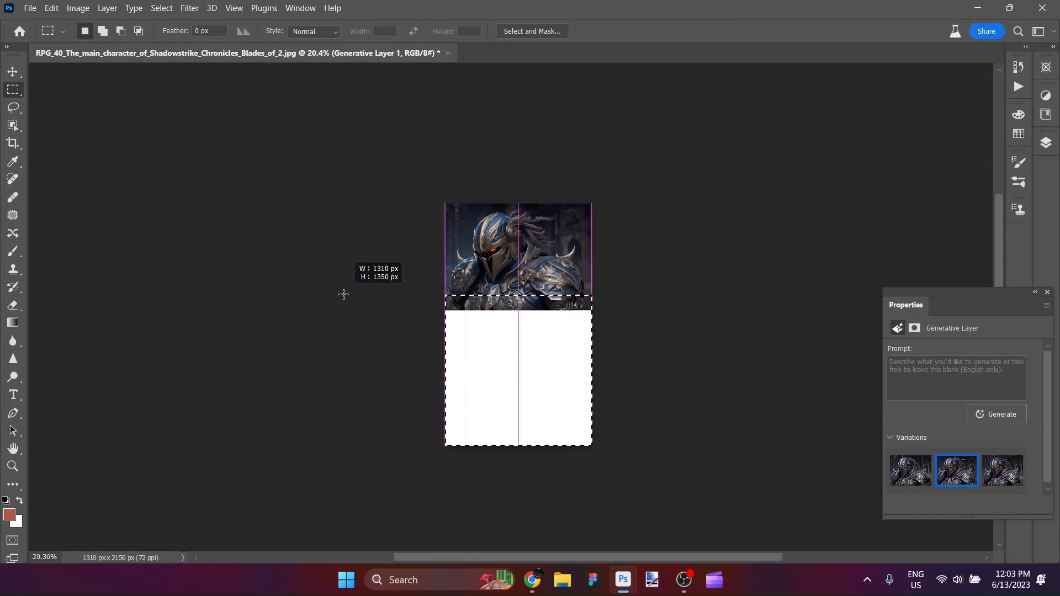
drag(517, 296, 517, 305)
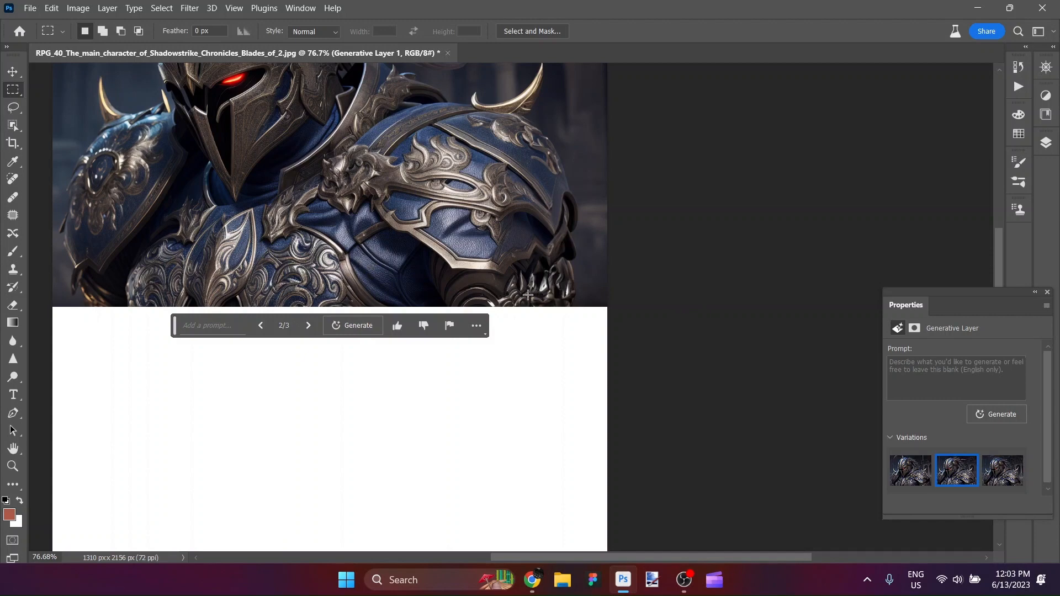
mouse_move(201, 293)
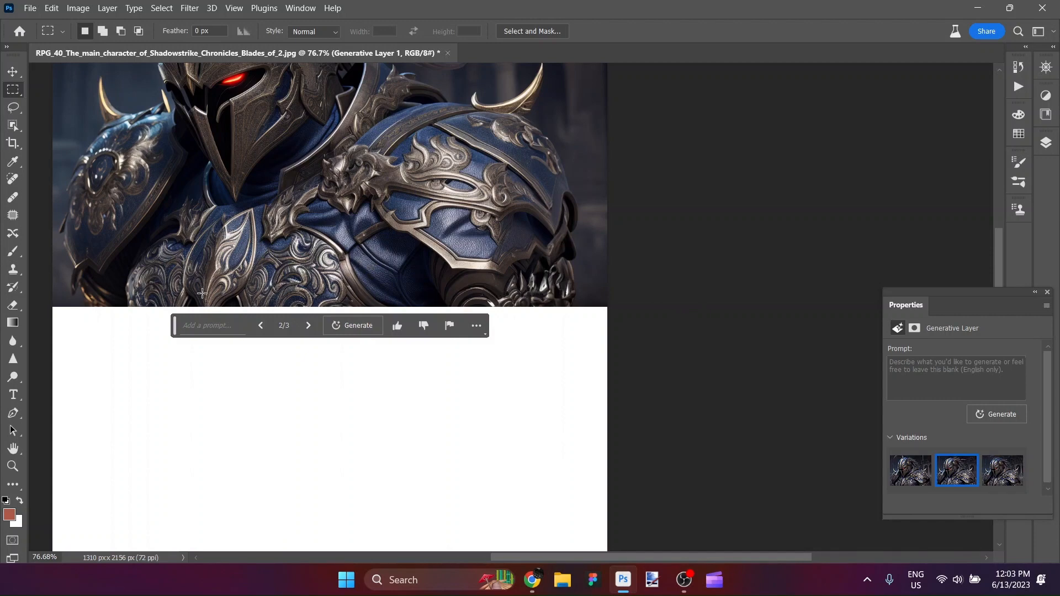
mouse_move(605, 310)
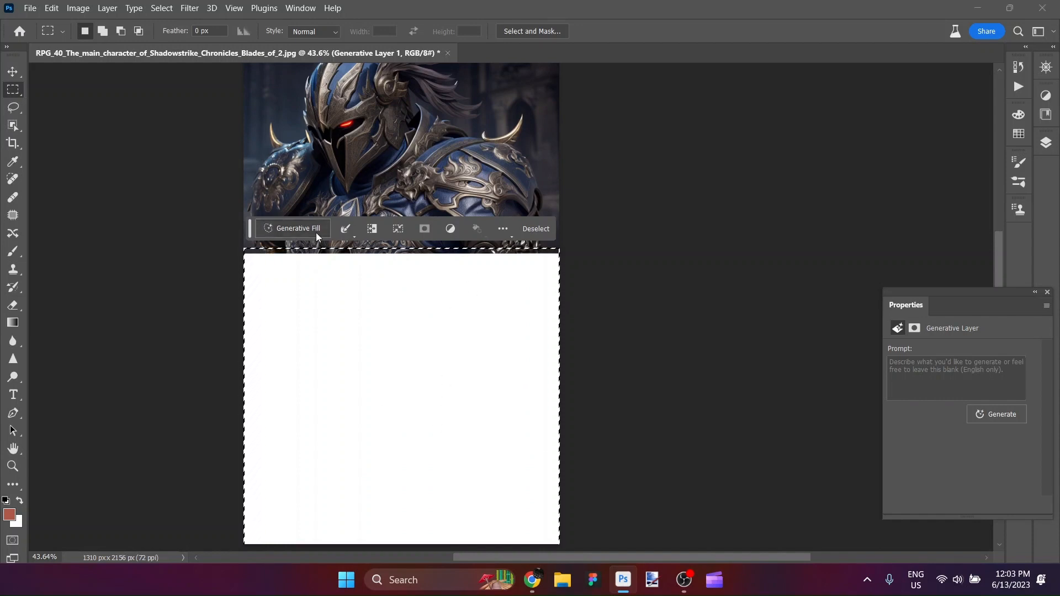
click(1002, 415)
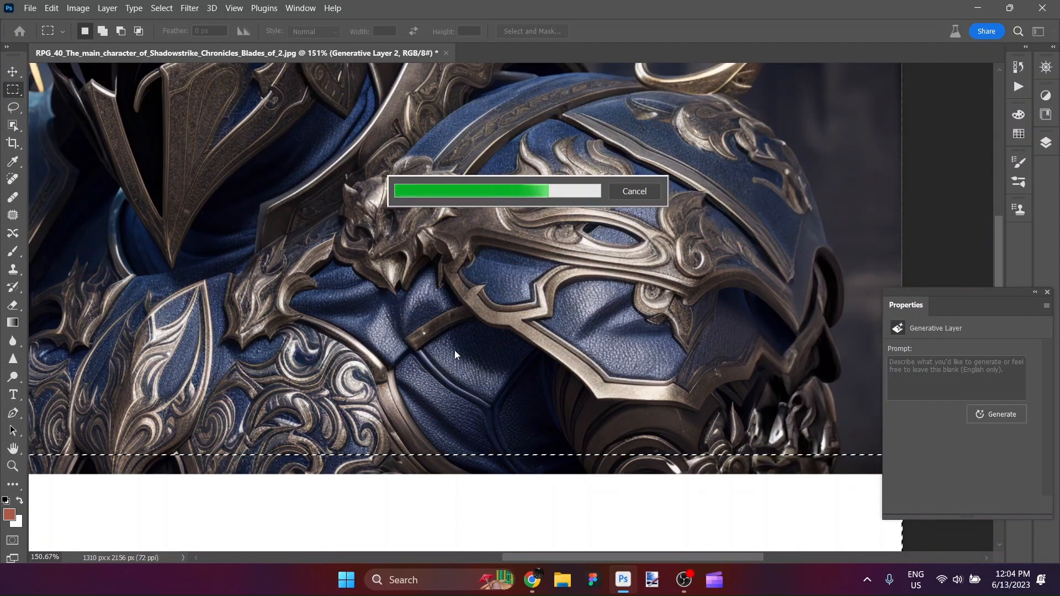
mouse_move(501, 328)
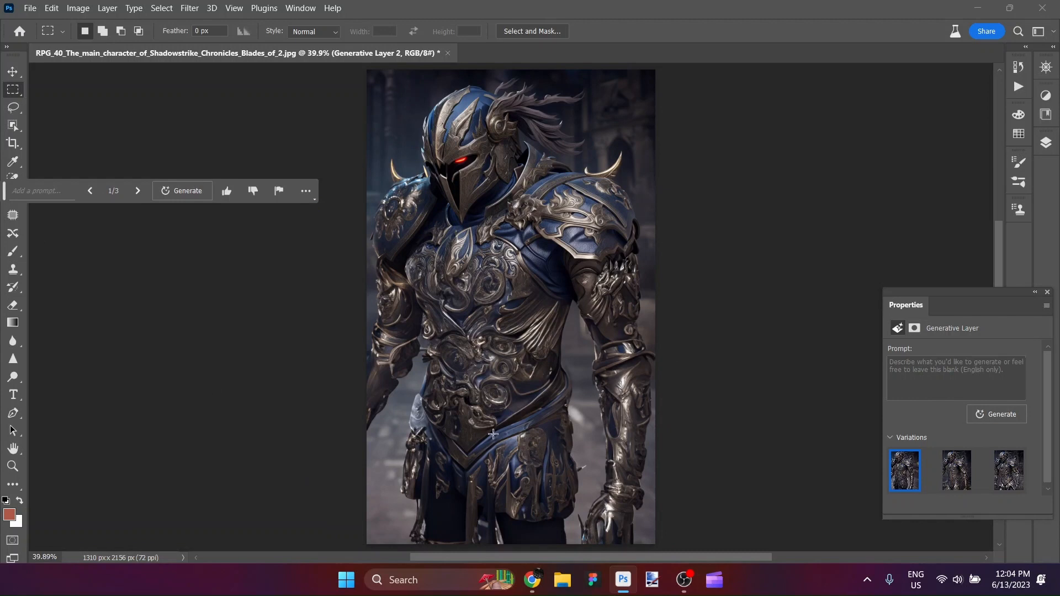
mouse_move(497, 495)
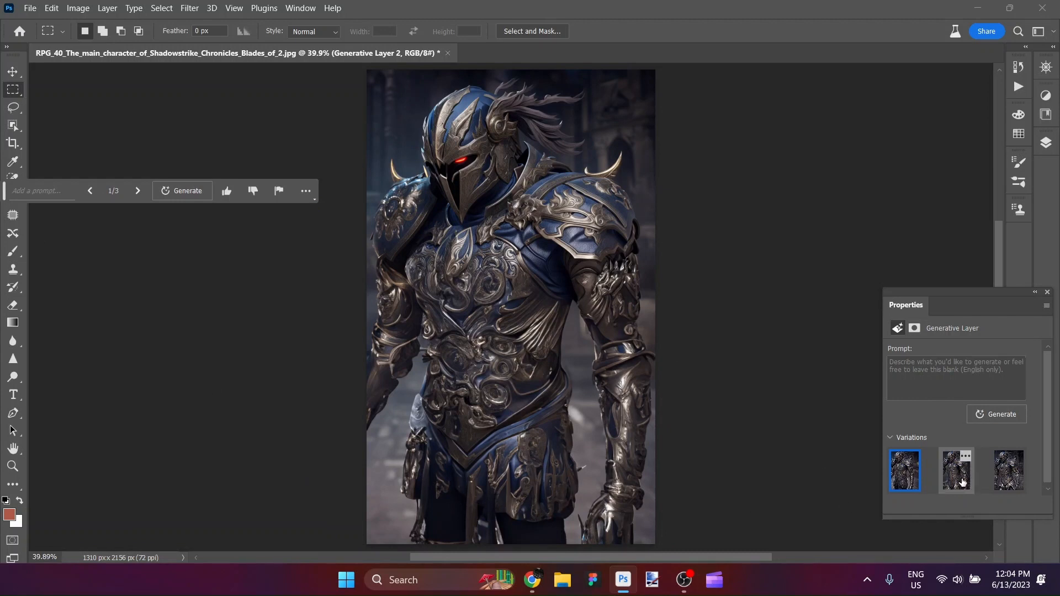
Step: Compare the body variations and settle on the third one for the knight's armored body
click(955, 471)
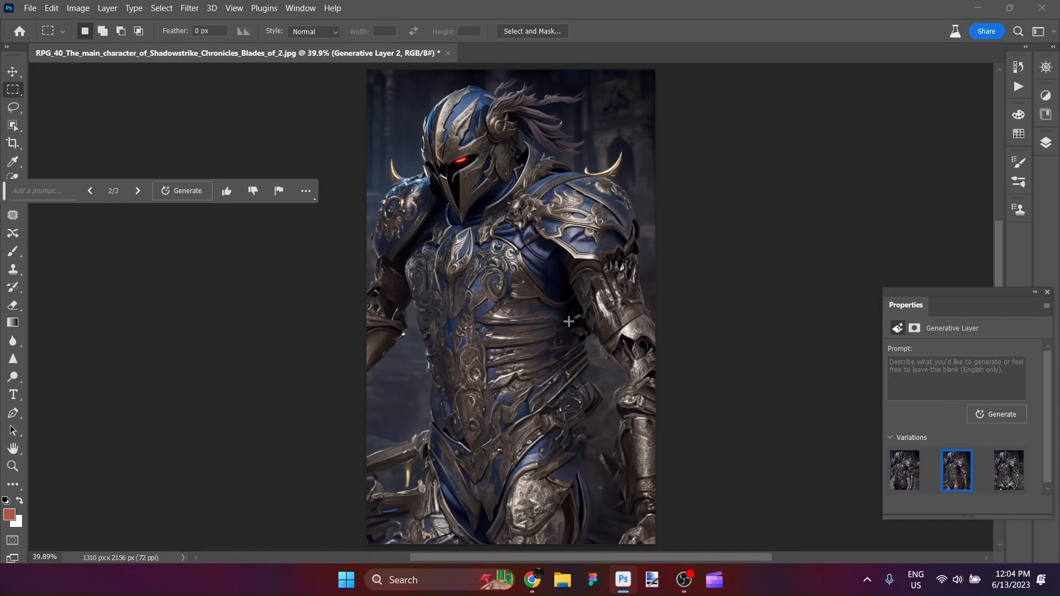
mouse_move(384, 535)
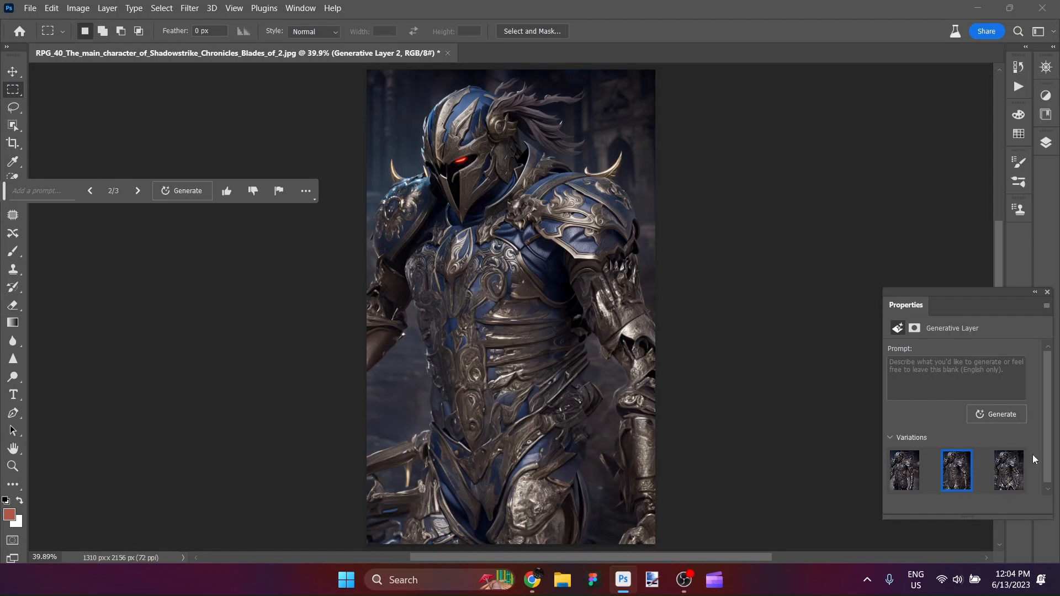
click(1007, 471)
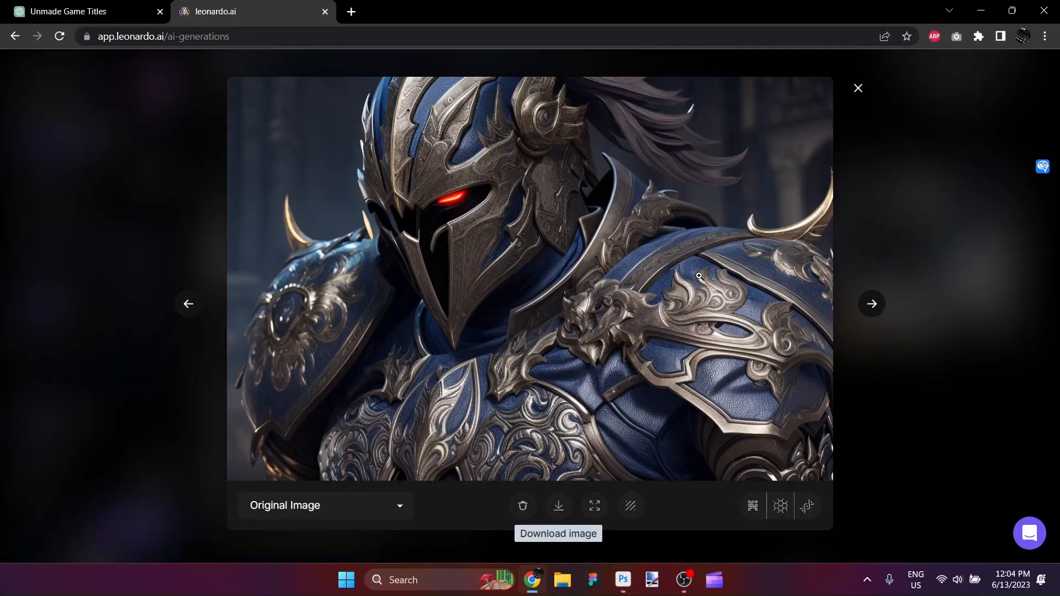
Step: Review the 50-word Shadowstrike character description in ChatGPT, then return to the Photoshop document
click(81, 11)
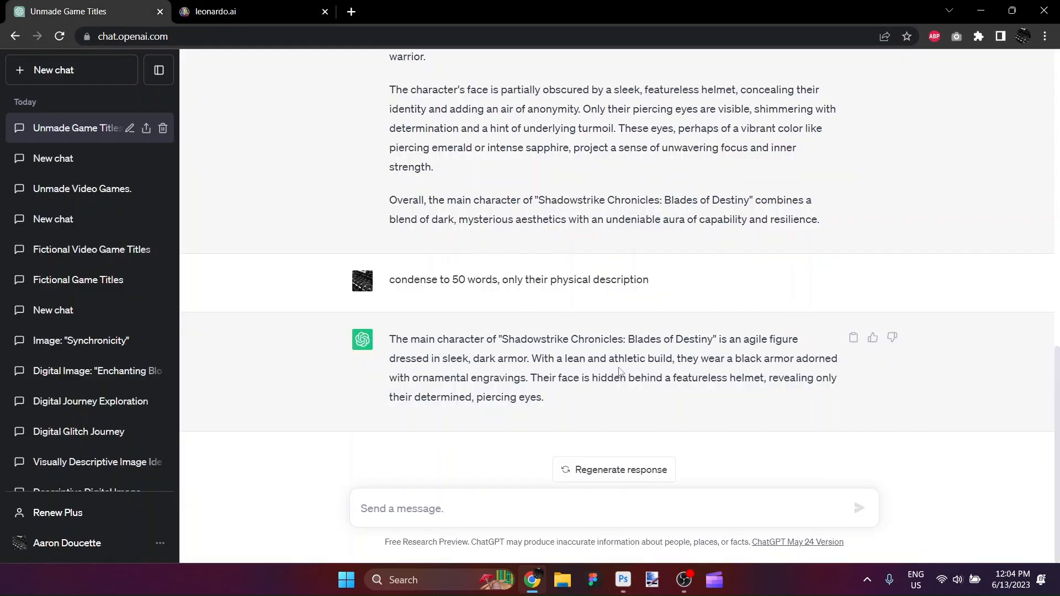
mouse_move(618, 372)
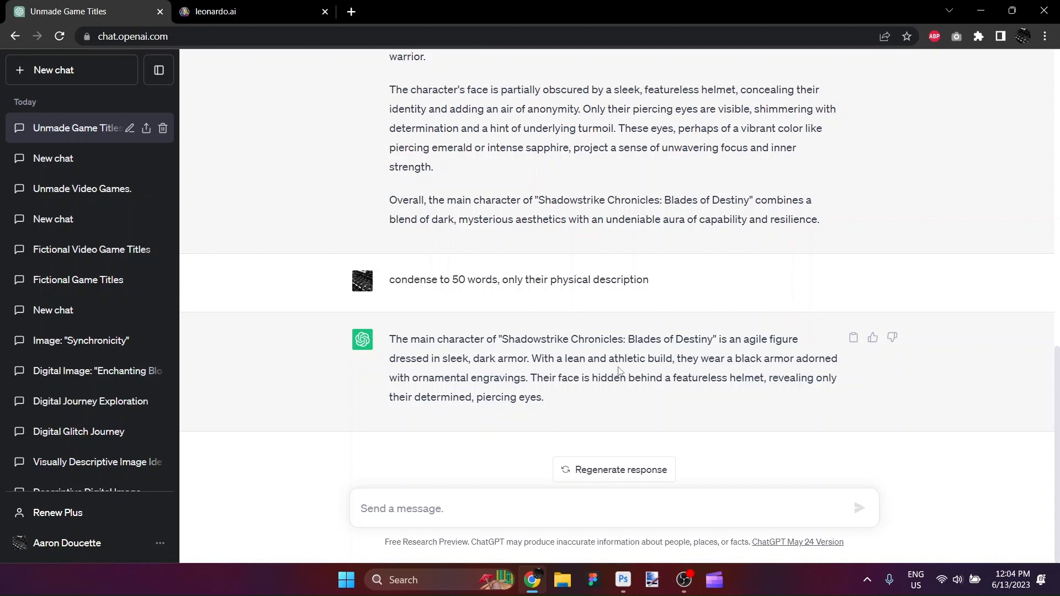
click(243, 11)
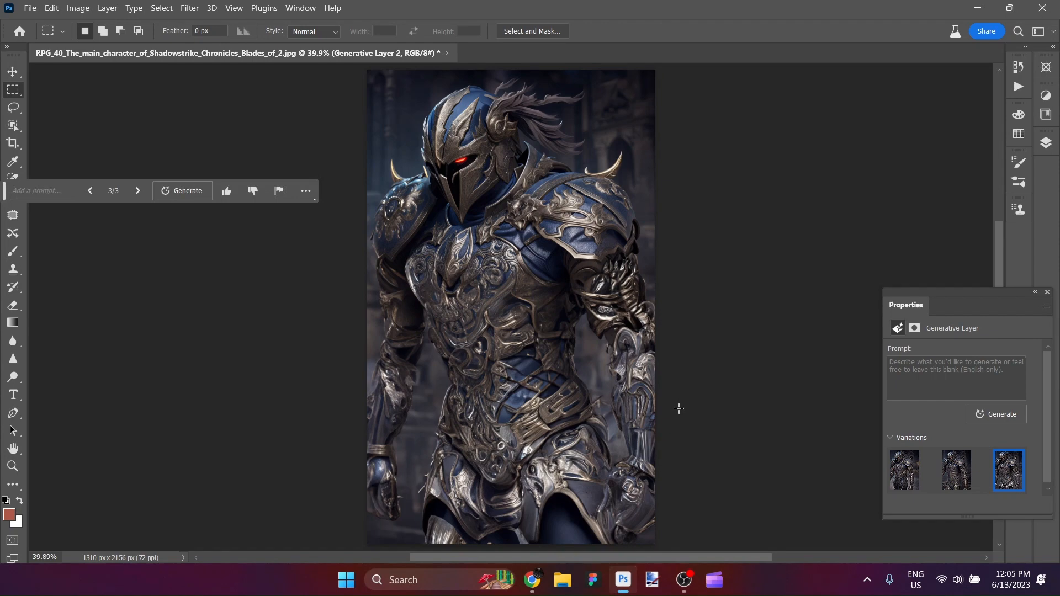
mouse_move(708, 371)
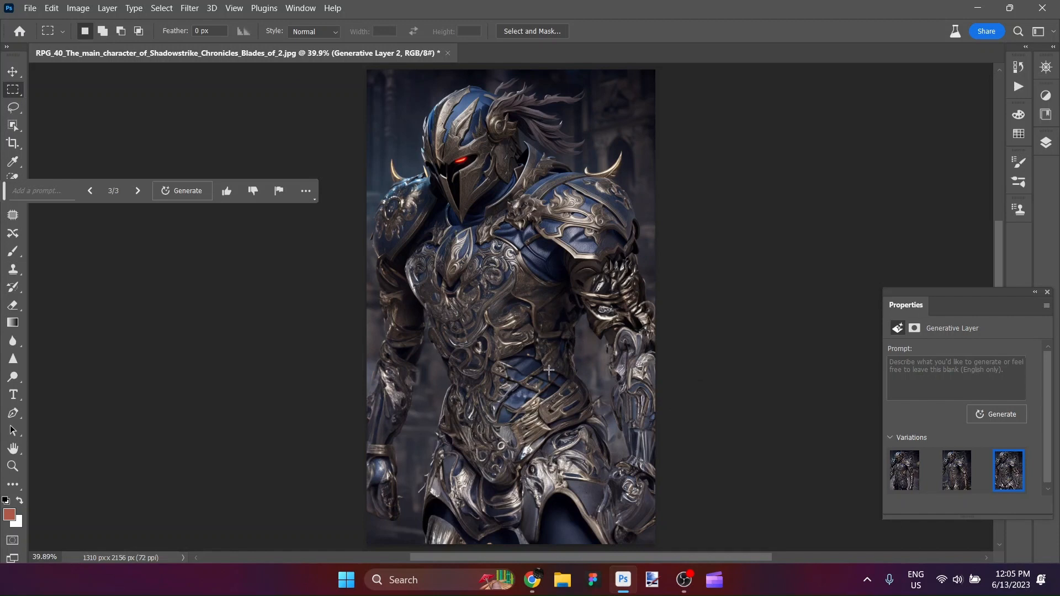
mouse_move(593, 277)
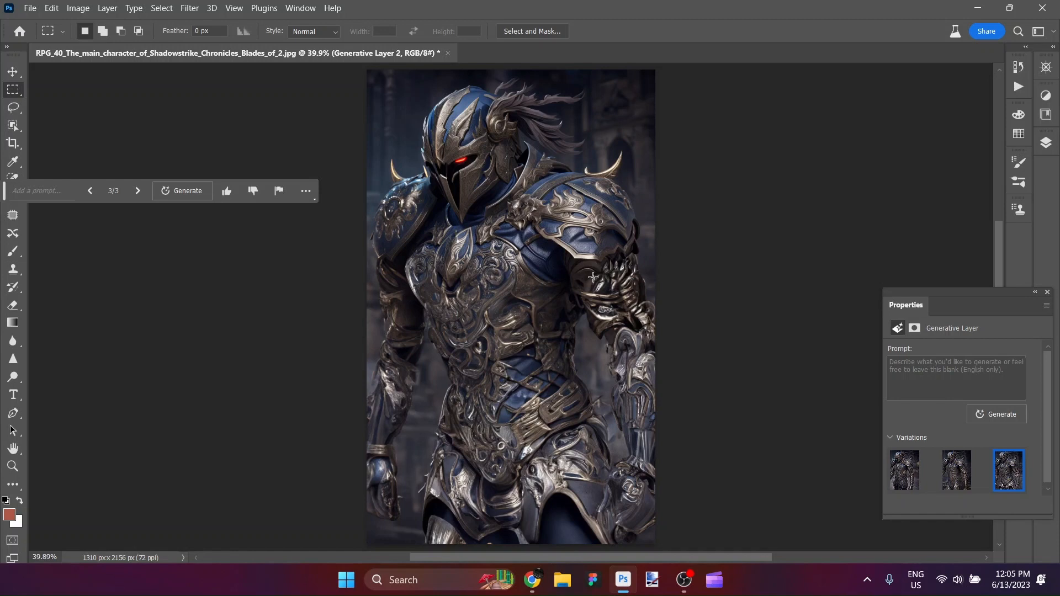
Step: Hide all panels and toolbars to show the full-body knight portrait full screen
key(Tab)
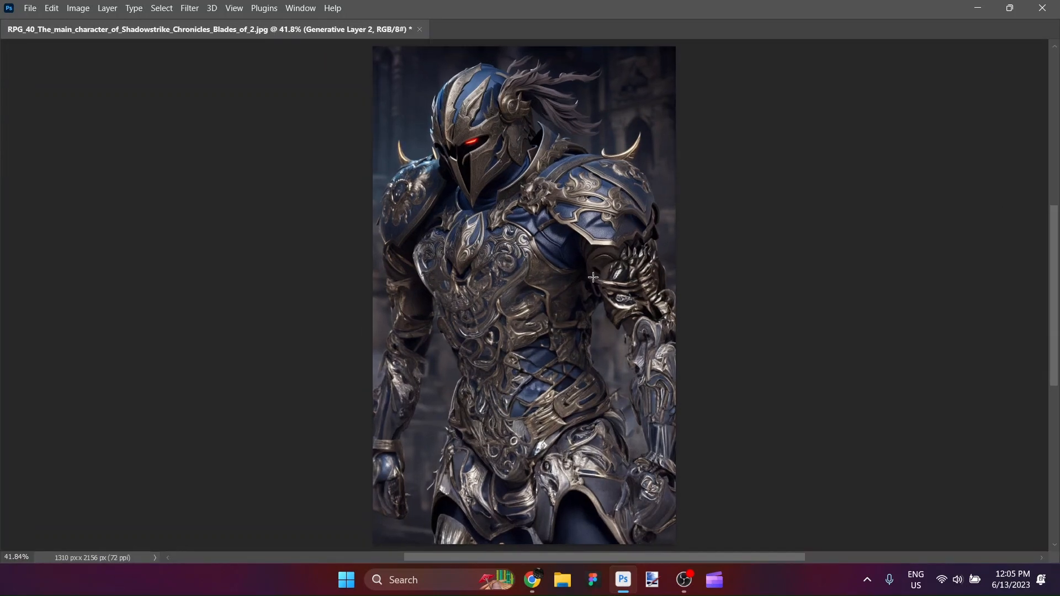